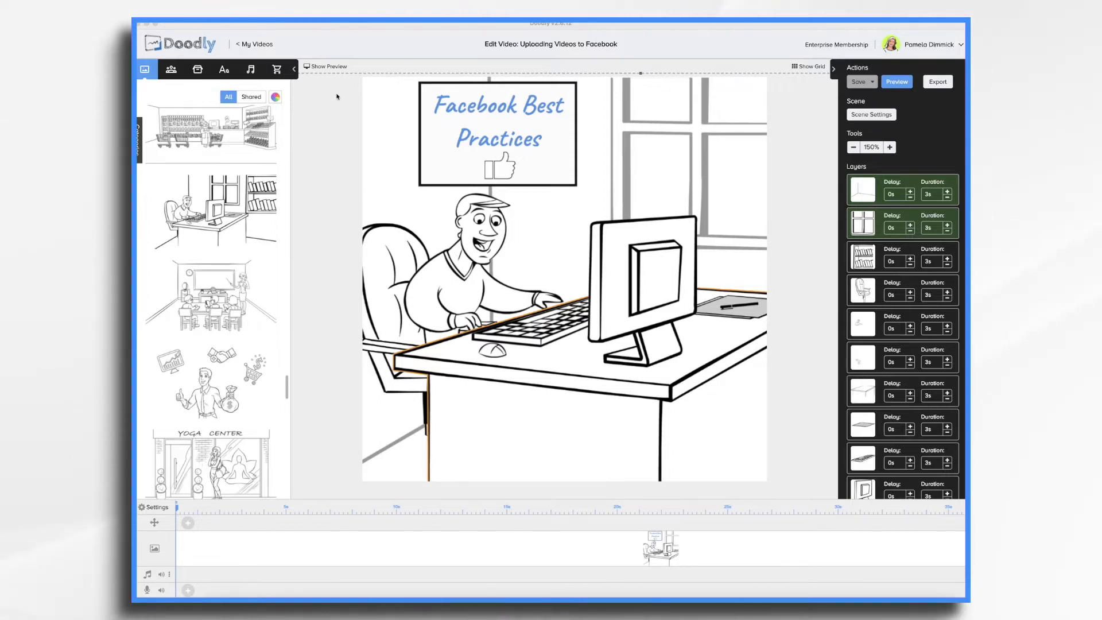
{"action": "mouse_move", "coordinate": [794, 251]}
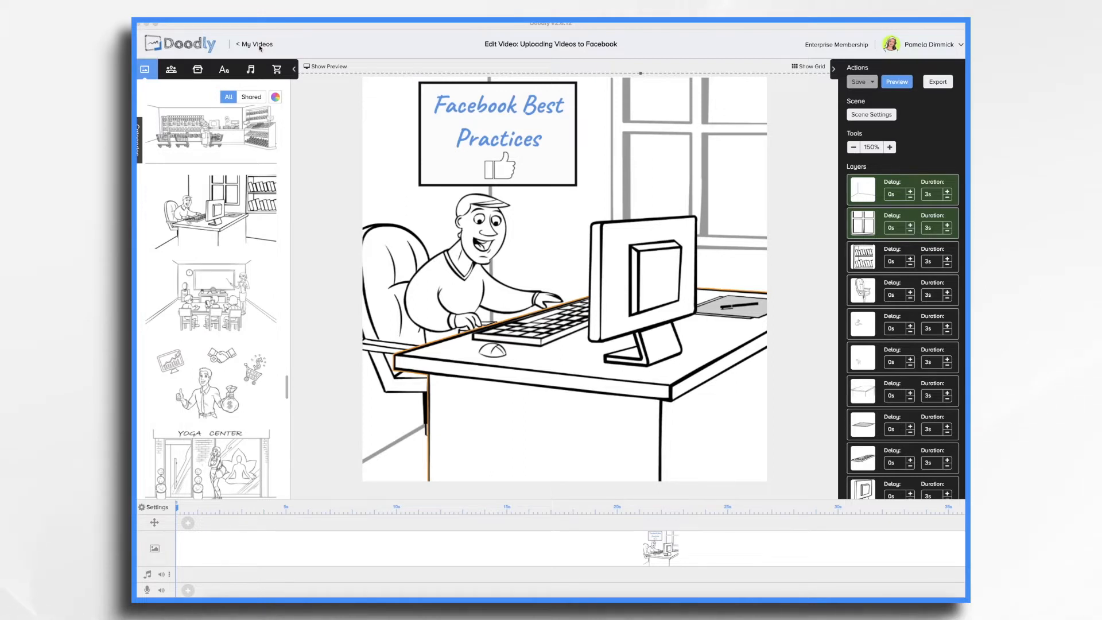
Create a new square 1000×1000 Facebook & Instagram whiteboard video and return to My Videos
{"action": "left_click", "coordinate": [253, 44]}
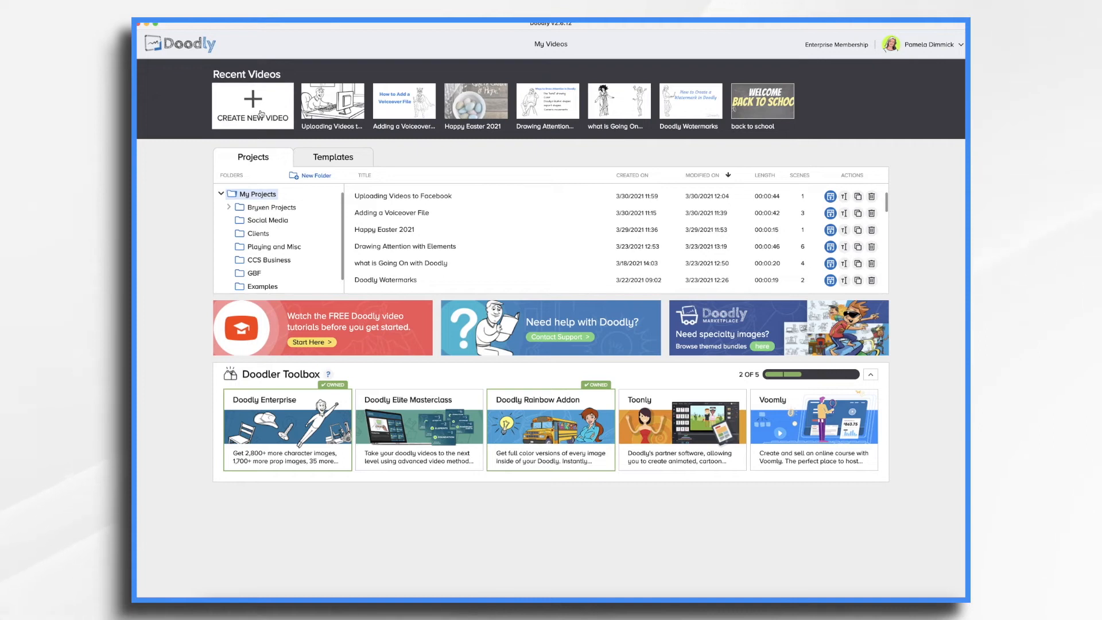
{"action": "left_click", "coordinate": [252, 106]}
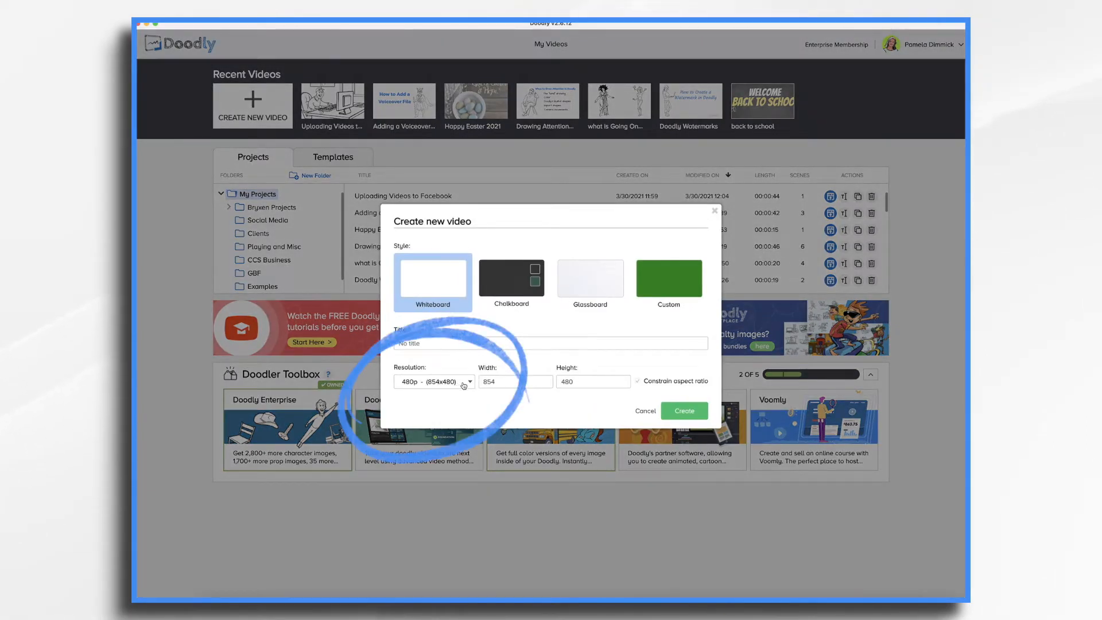
{"action": "left_click", "coordinate": [433, 381]}
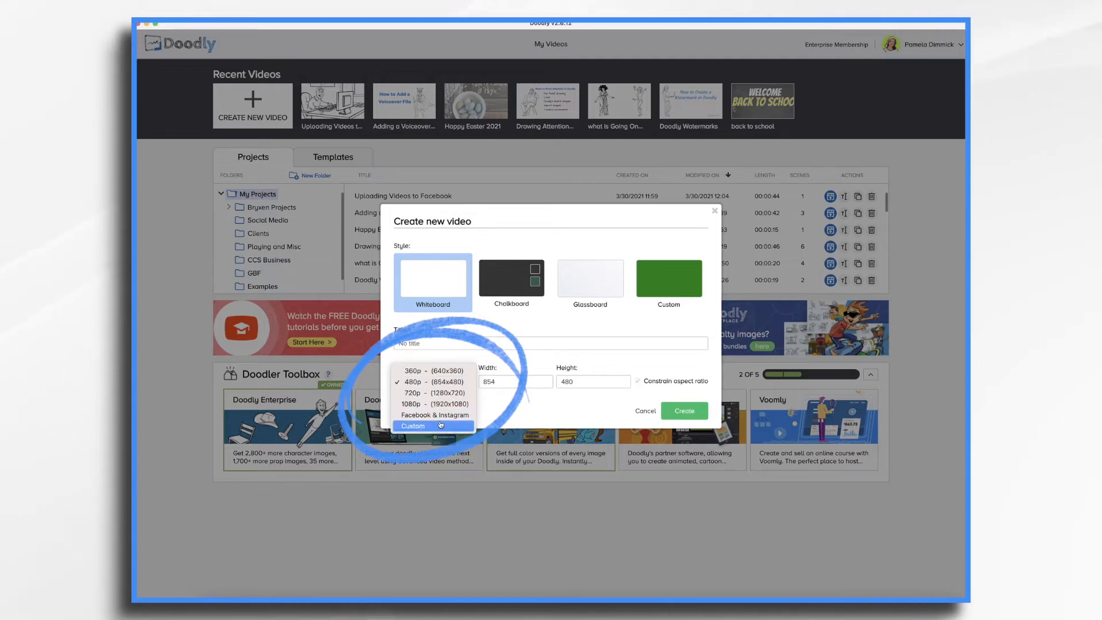
{"action": "mouse_move", "coordinate": [434, 414]}
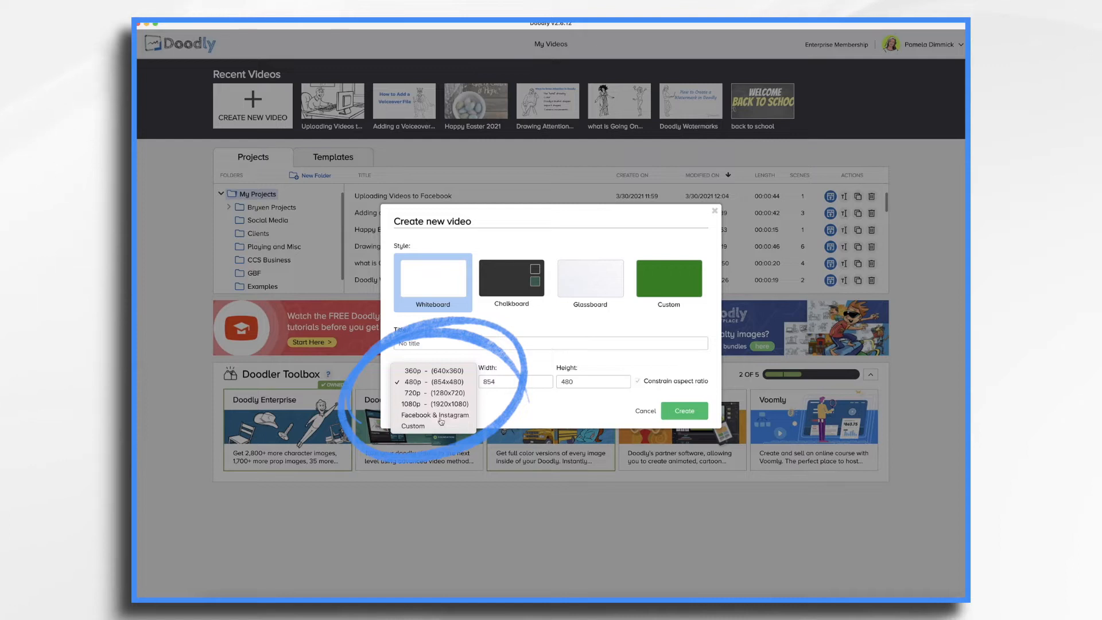
{"action": "left_click", "coordinate": [435, 415]}
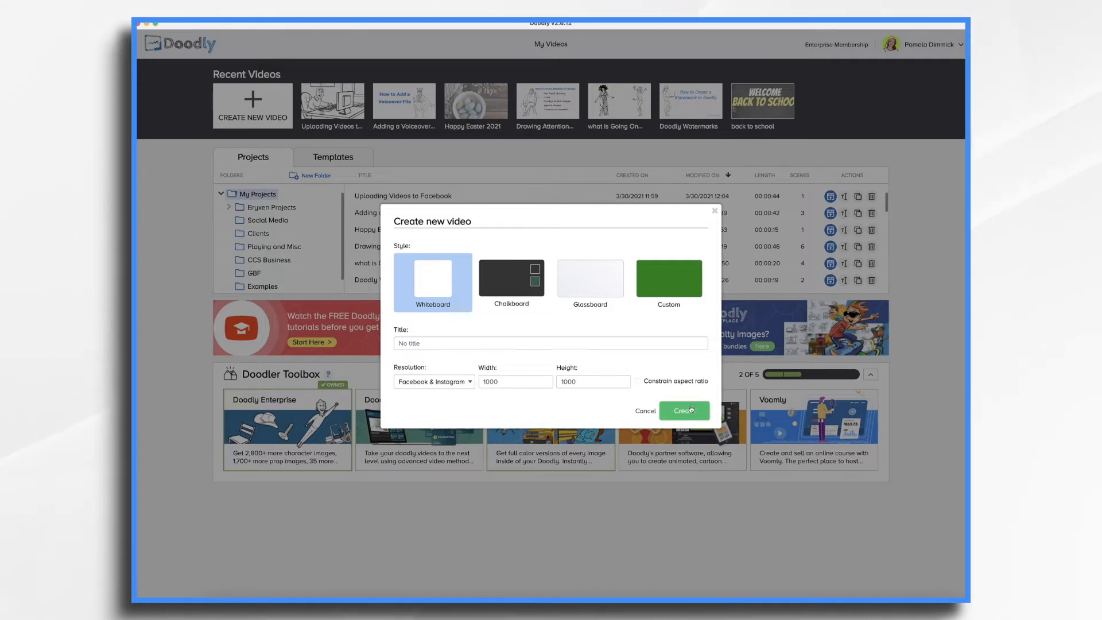
{"action": "left_click", "coordinate": [683, 411]}
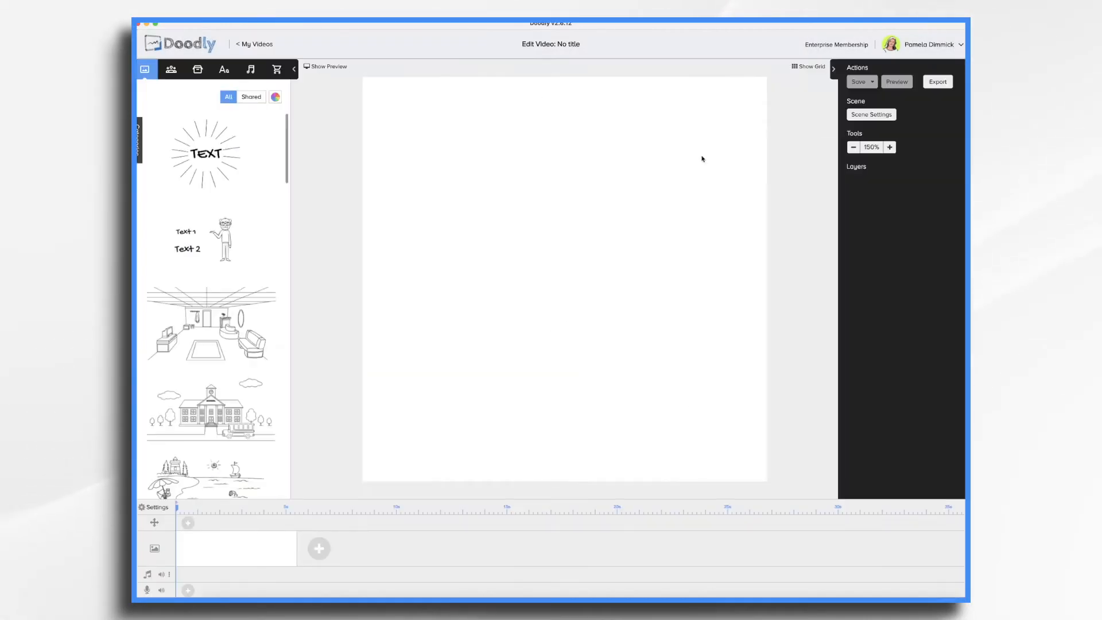
{"action": "mouse_move", "coordinate": [709, 403]}
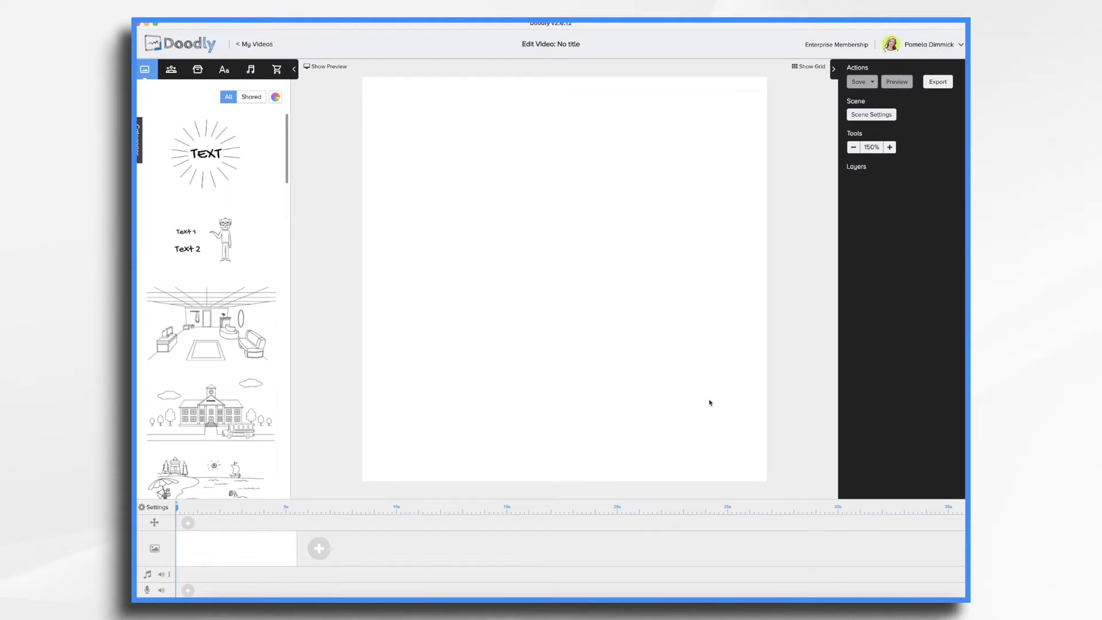
{"action": "mouse_move", "coordinate": [252, 44]}
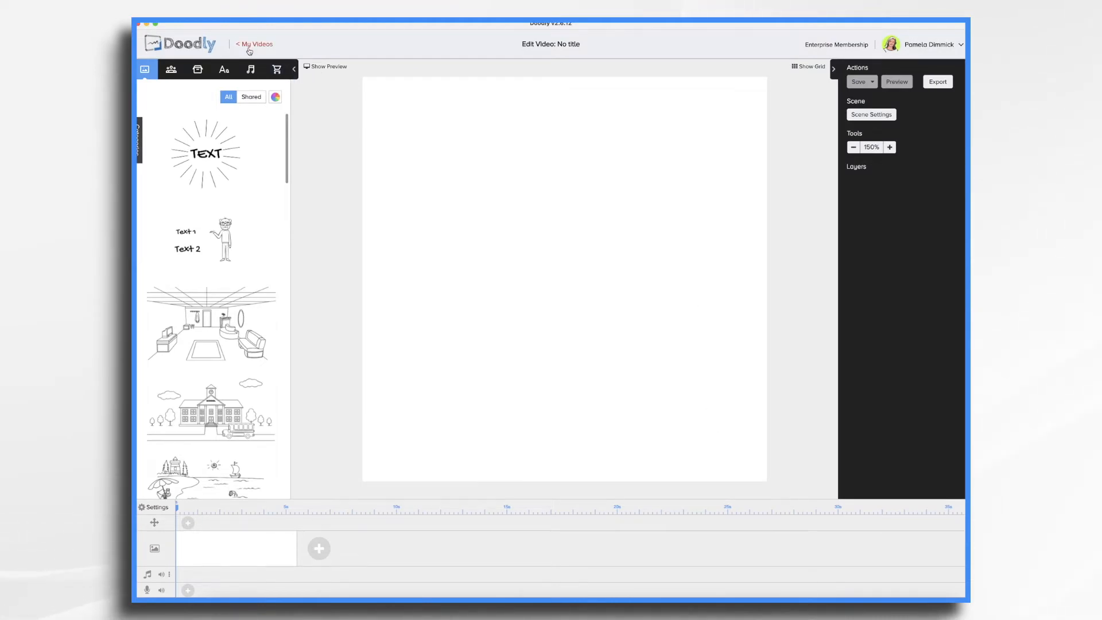
{"action": "left_click", "coordinate": [256, 44]}
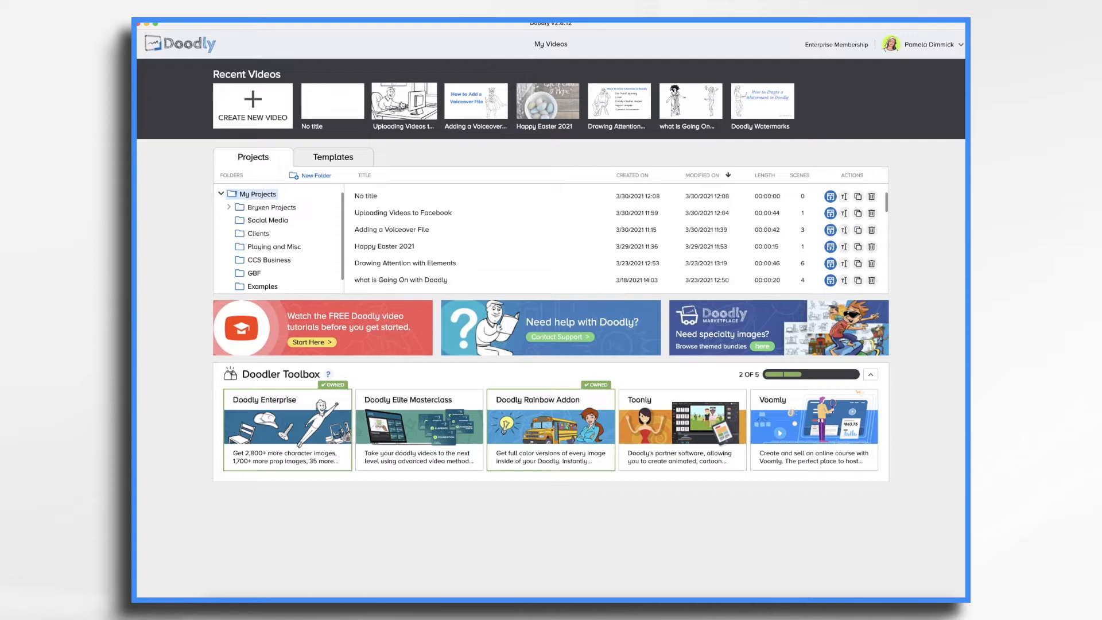
Open the 'Uploading Videos to Facebook' project in the editor
{"action": "double_click", "coordinate": [403, 213]}
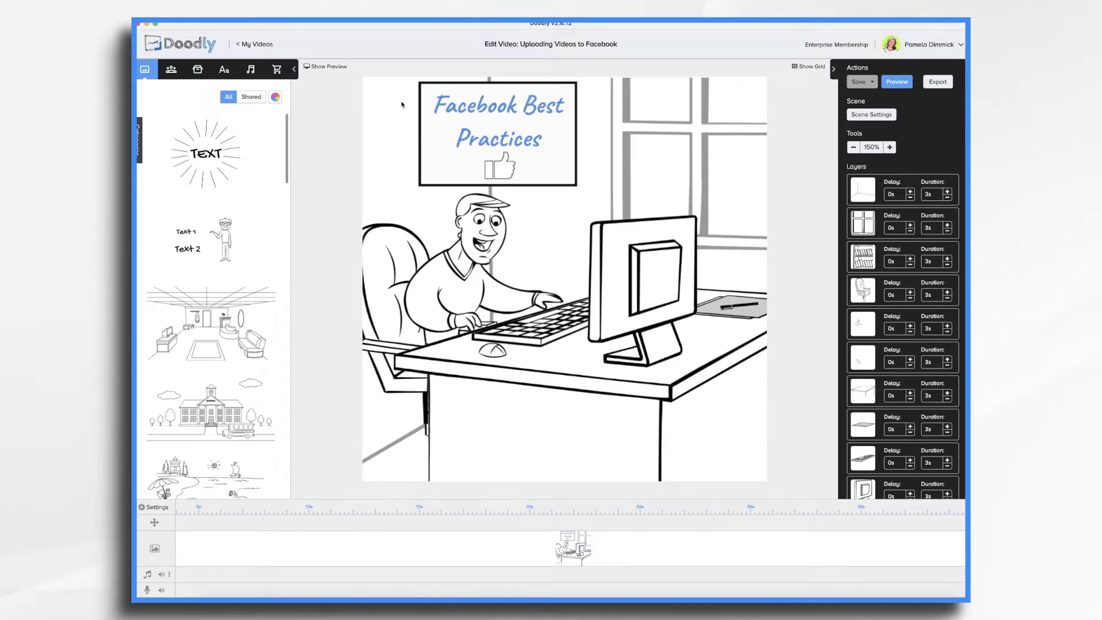
Preview the Facebook Best Practices desk scene
{"action": "left_click", "coordinate": [896, 82]}
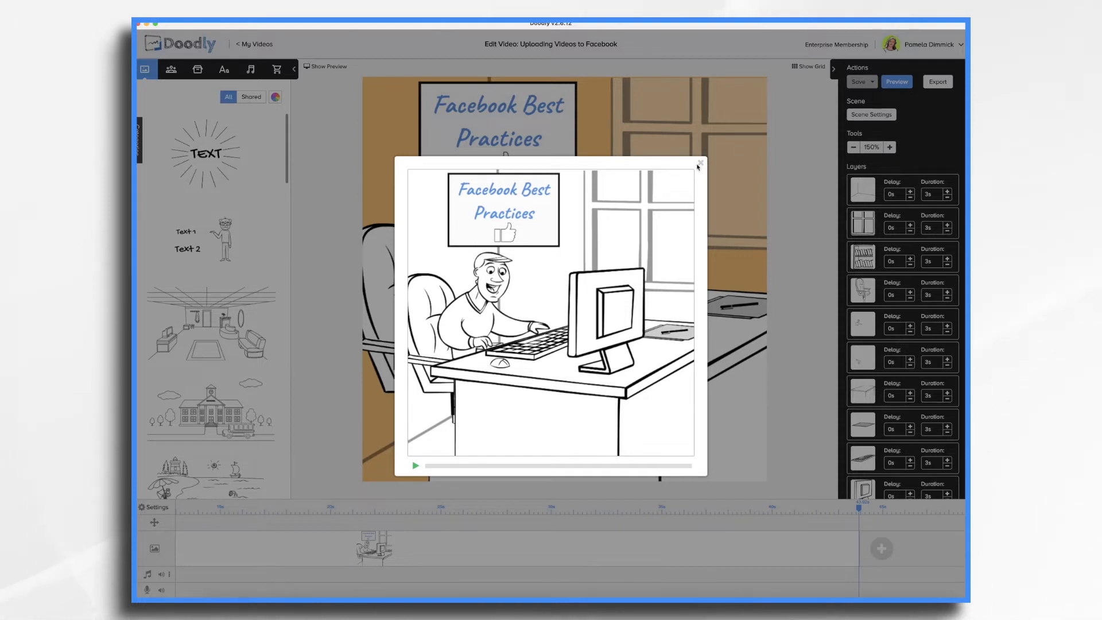
Close the preview and shorten the layers' delays and durations from 3s to values like 1.5s and 1s
{"action": "left_click", "coordinate": [699, 164]}
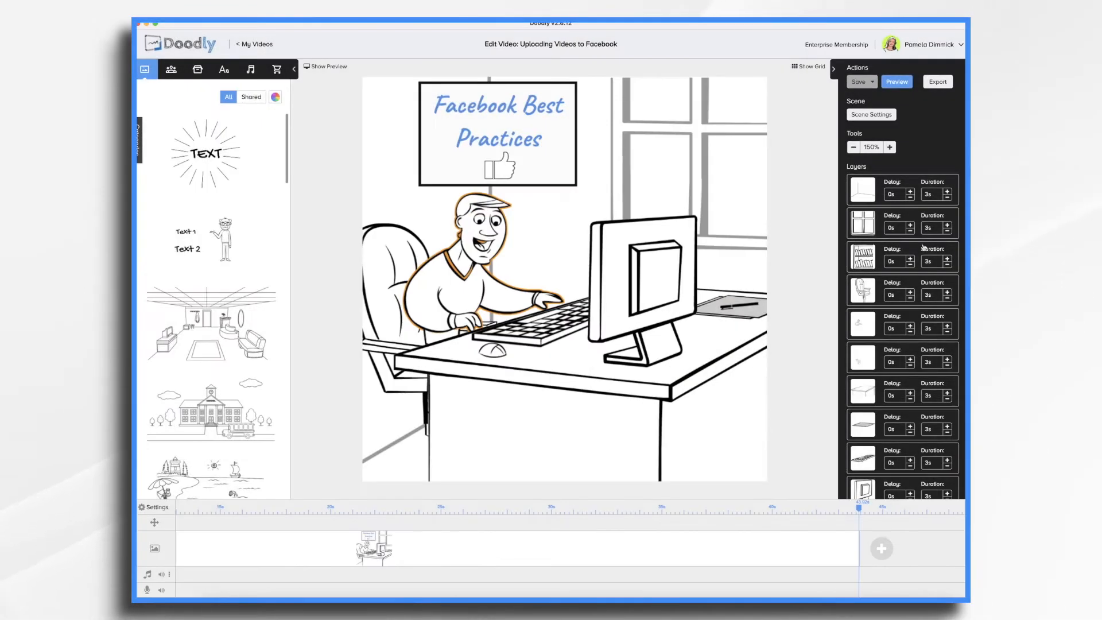
{"action": "mouse_move", "coordinate": [918, 359]}
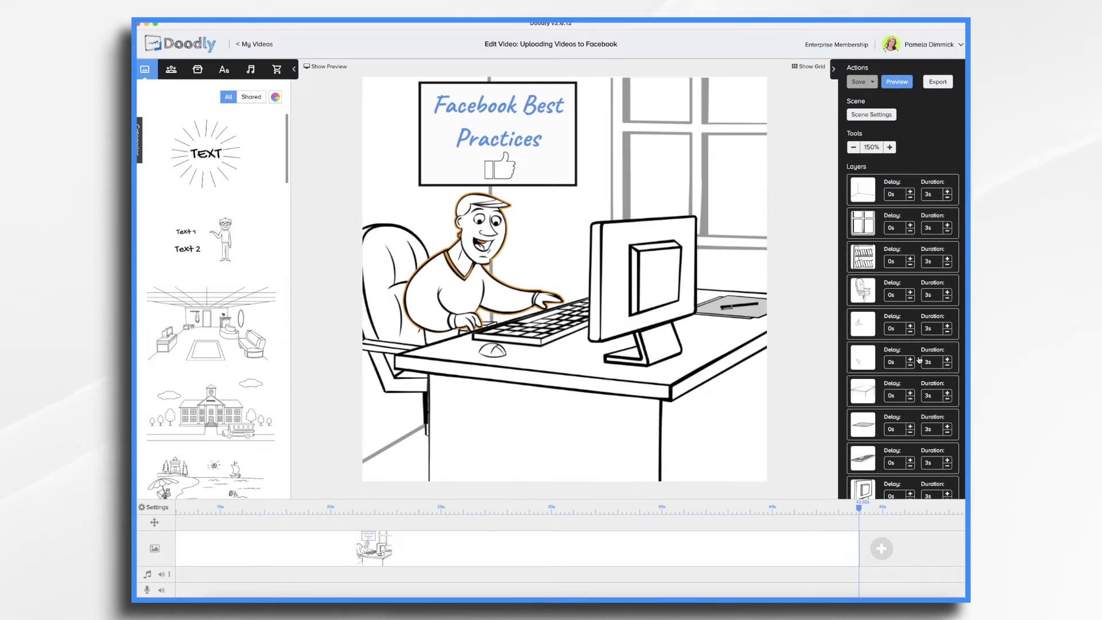
{"action": "left_click", "coordinate": [862, 190]}
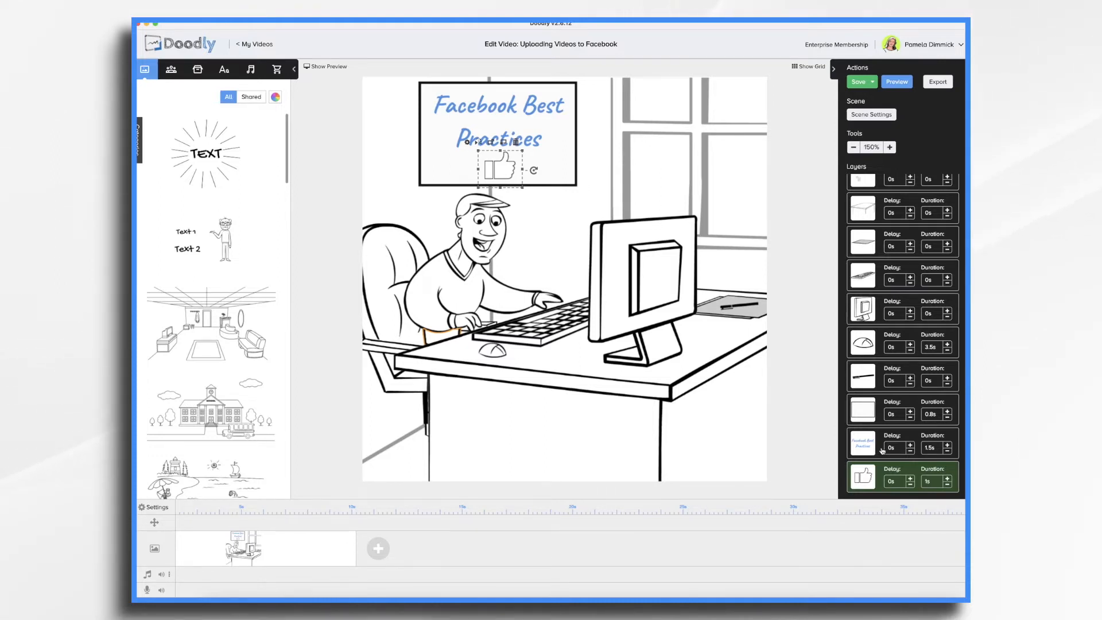
Save the retimed scene, play its shorter preview, and save again
{"action": "left_click", "coordinate": [857, 82]}
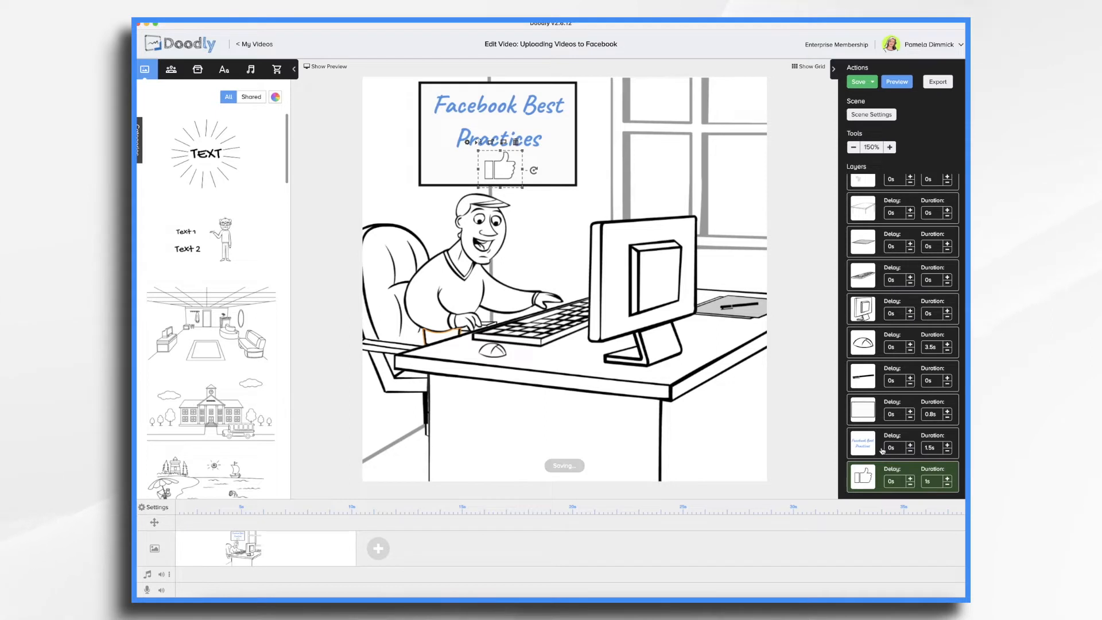
{"action": "left_click", "coordinate": [858, 81]}
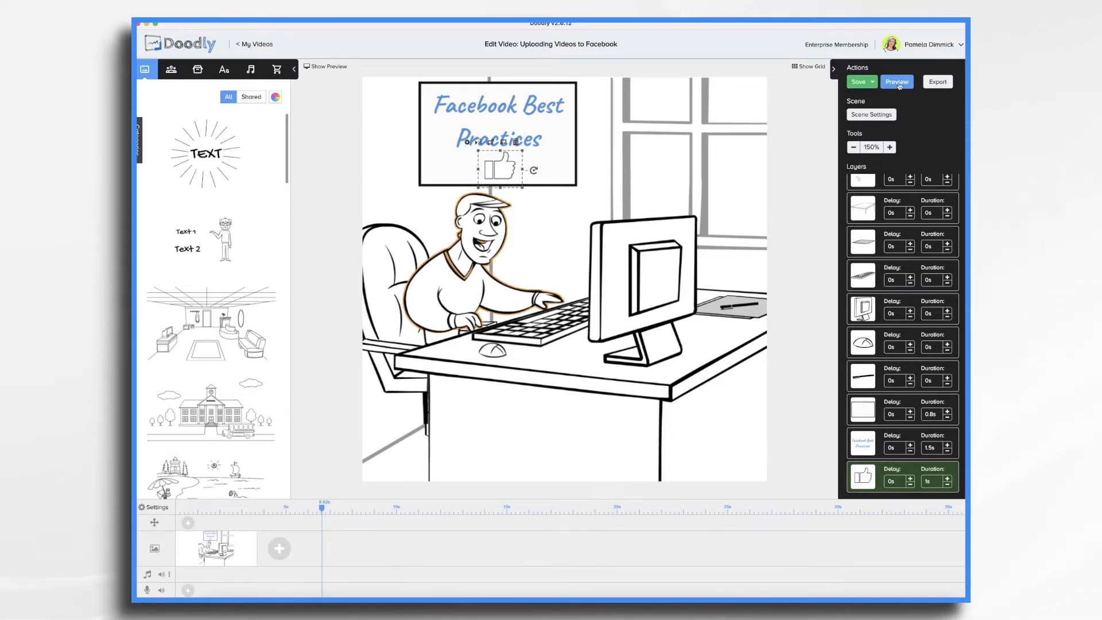
{"action": "left_click", "coordinate": [896, 81]}
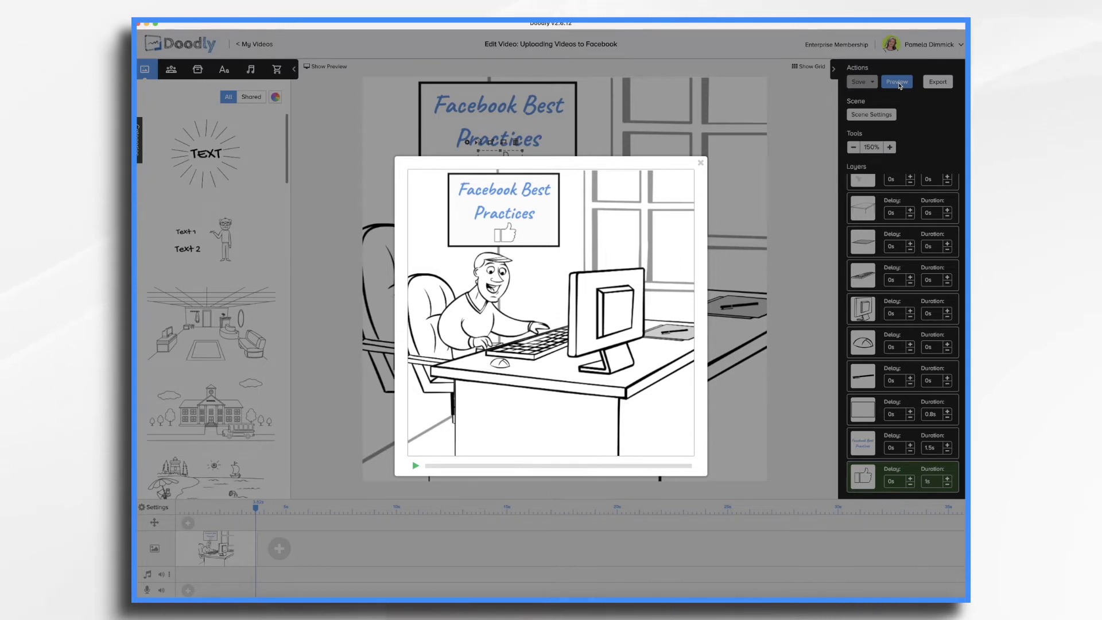
{"action": "left_click", "coordinate": [871, 114]}
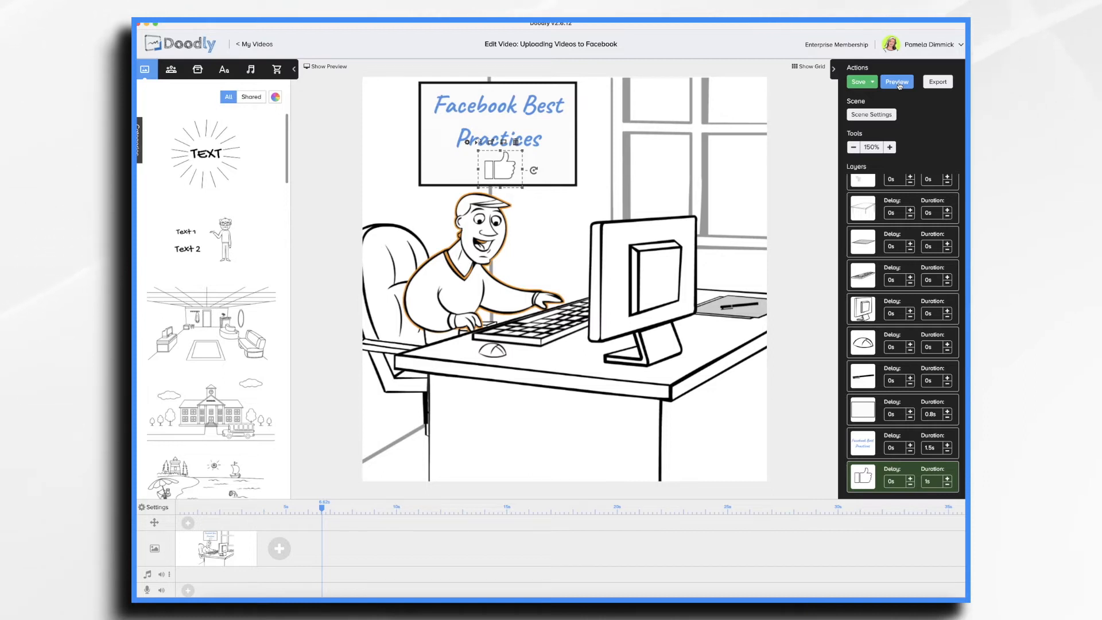
{"action": "left_click", "coordinate": [896, 81]}
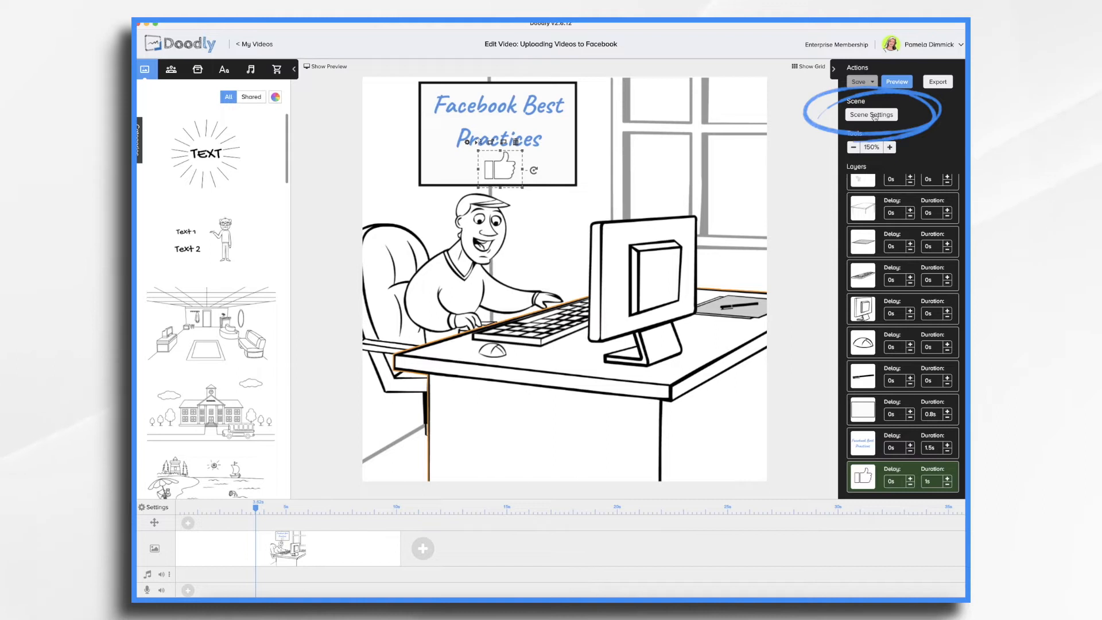
Apply the scene subtitle 'A lot of people don't actually listen to videos on Facebook, making it smart to add s...'
{"action": "left_click", "coordinate": [871, 115]}
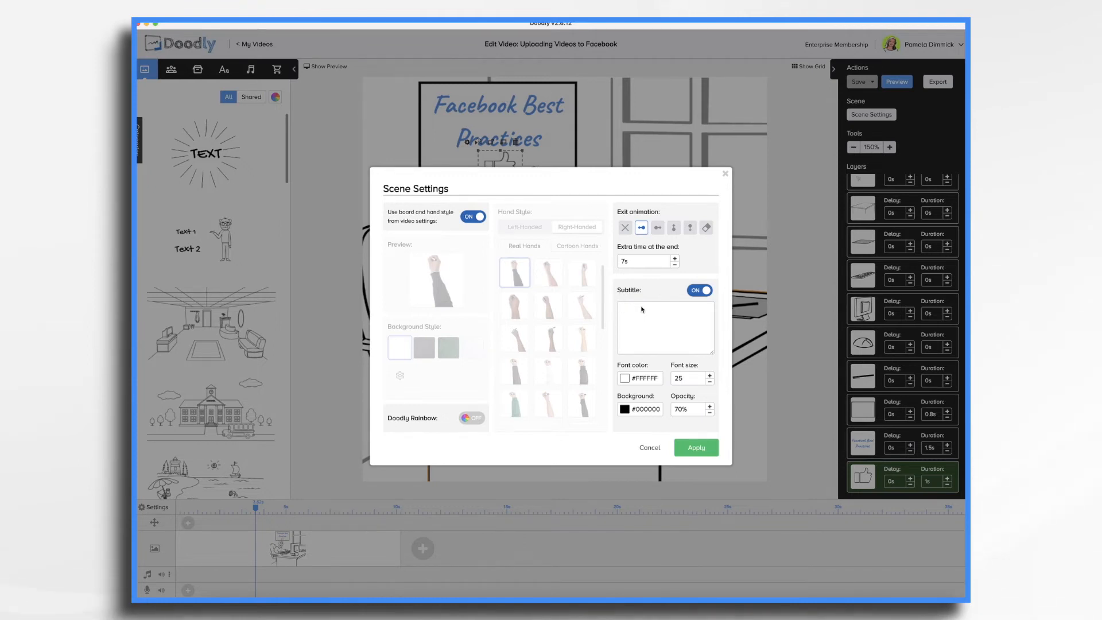
{"action": "type", "text": "A lot of people don't actually listen to videos on Facebook, making it smart to add subtitles so that they get the gist of your message."}
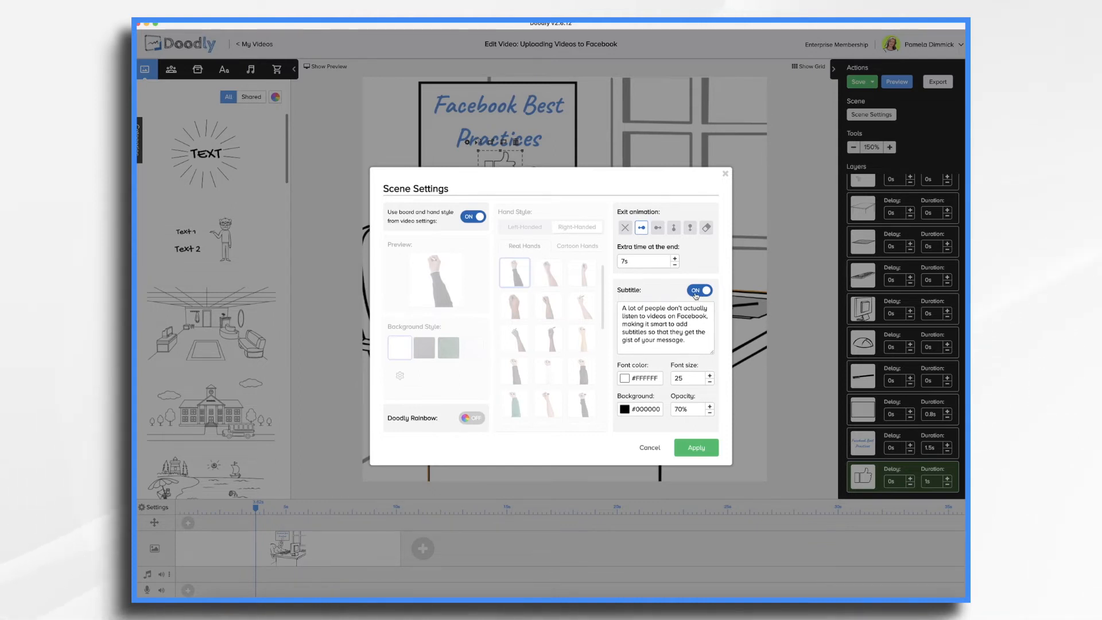
{"action": "left_click", "coordinate": [695, 448]}
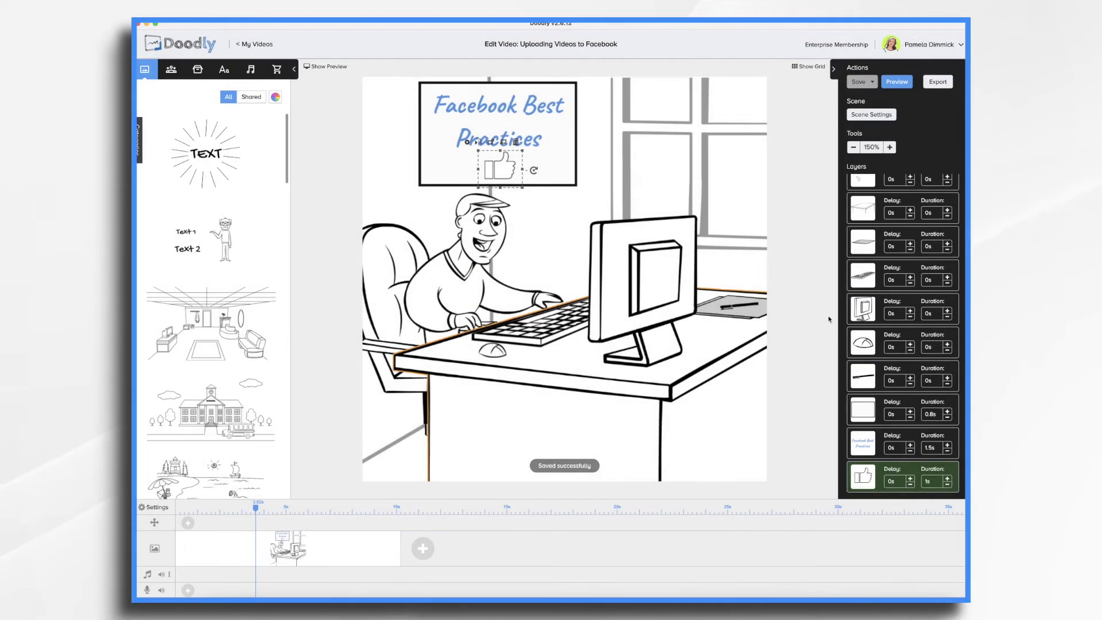
Preview the scene with its new subtitle, pause it, and close the preview
{"action": "left_click", "coordinate": [896, 81]}
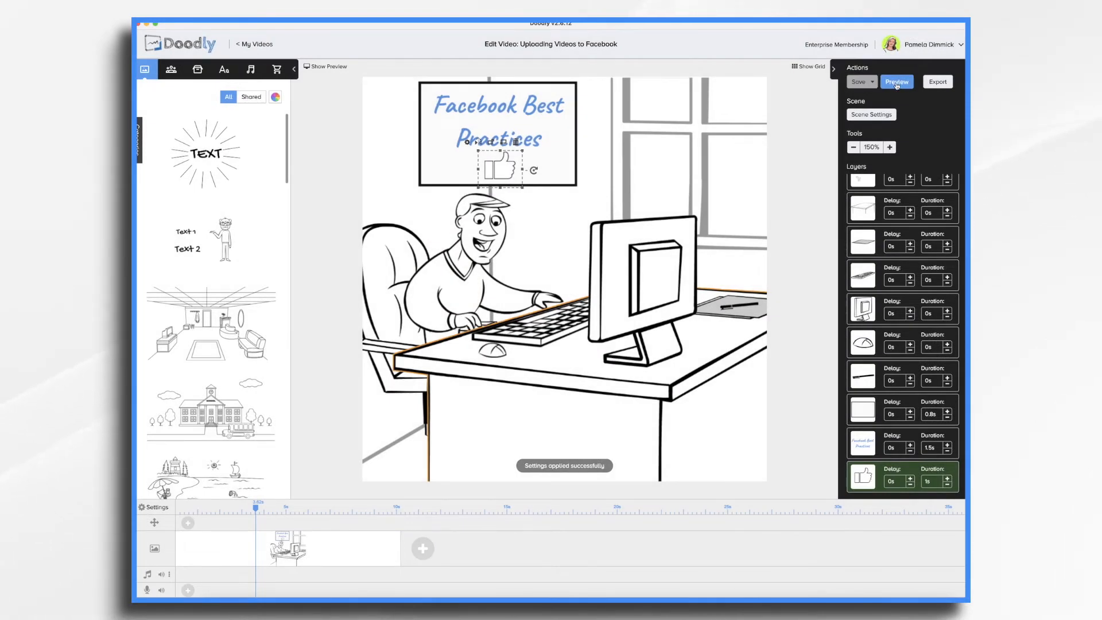
{"action": "left_click", "coordinate": [897, 81]}
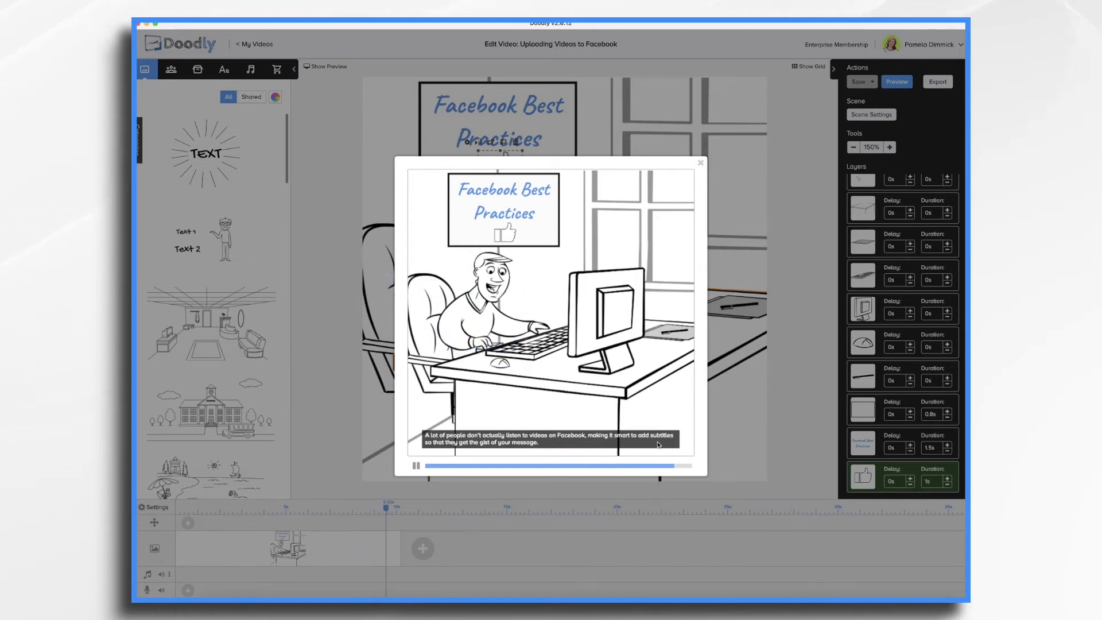
{"action": "left_click", "coordinate": [415, 465]}
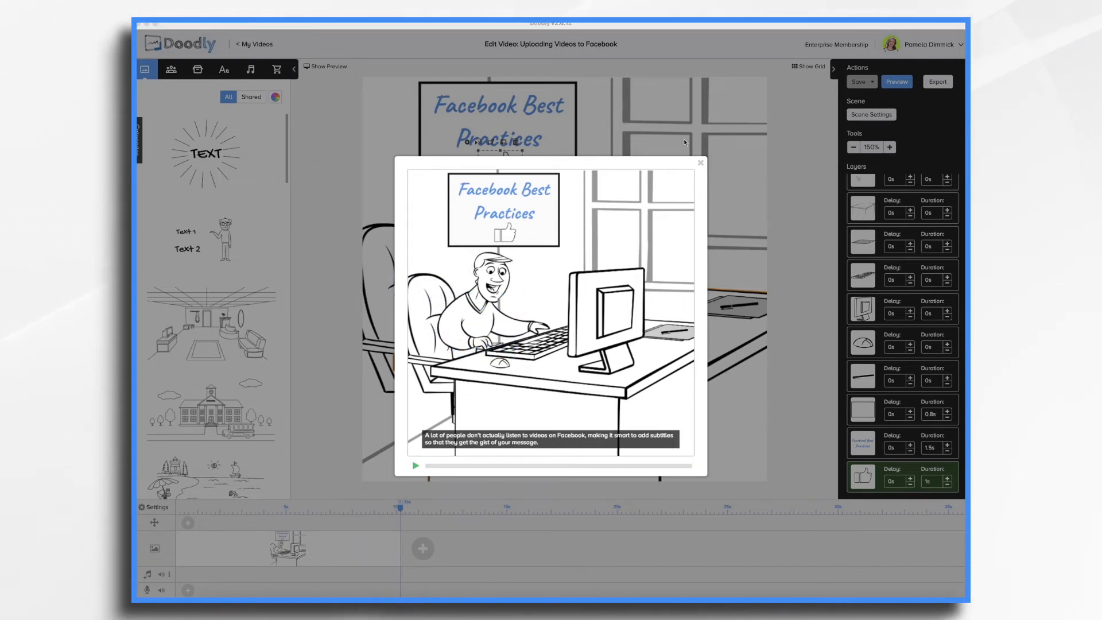
{"action": "mouse_move", "coordinate": [701, 167]}
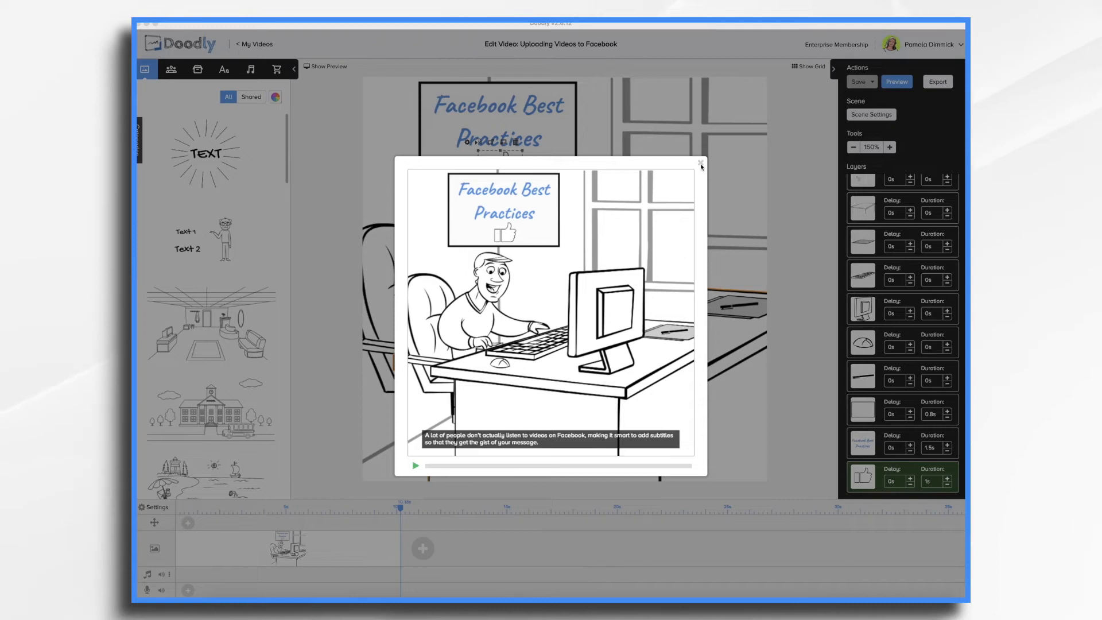
{"action": "left_click", "coordinate": [700, 164]}
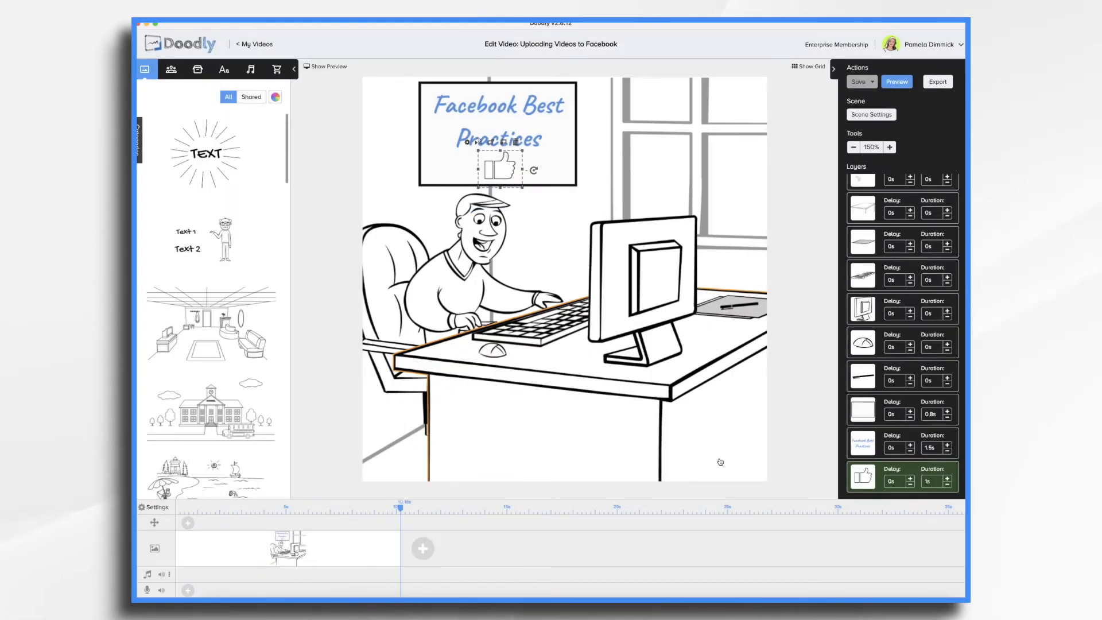
Add a megaphone image with 'Turn on Sound' text at the scene's bottom right
{"action": "left_click", "coordinate": [224, 69]}
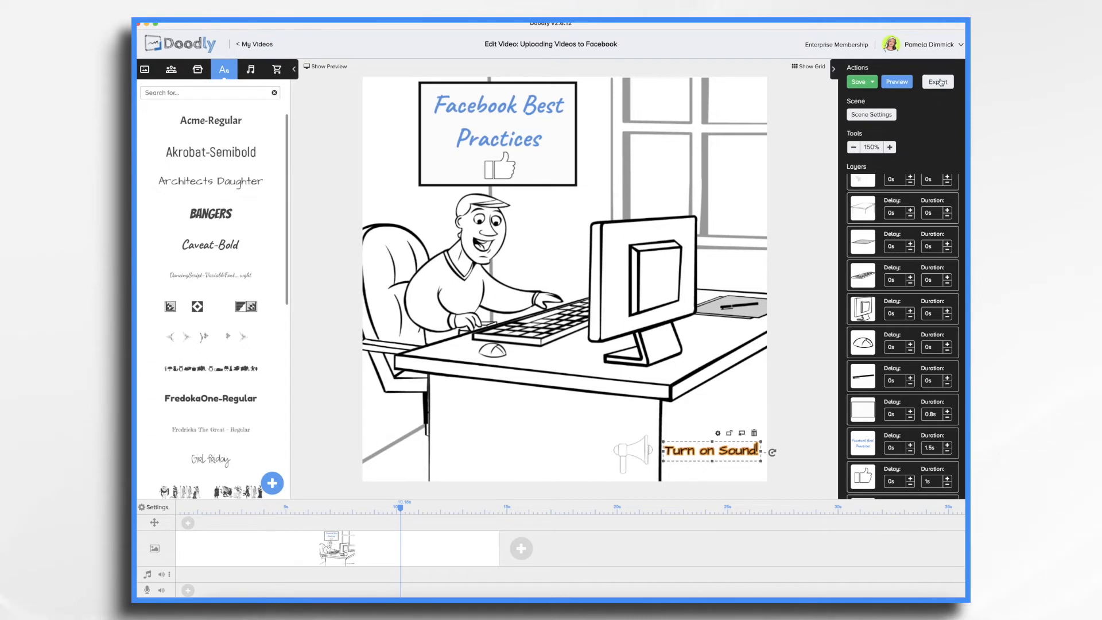
Export the finished video and start a new Facebook Page post with Uploading Videos to Facebook.mp4
{"action": "left_click", "coordinate": [938, 81]}
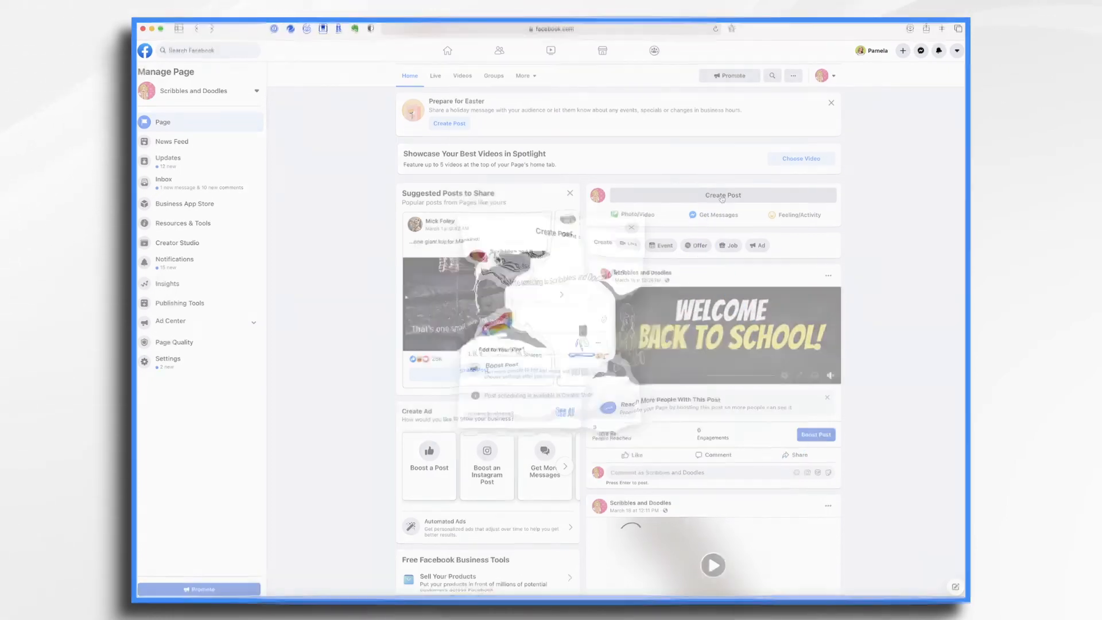
{"action": "left_click", "coordinate": [635, 215]}
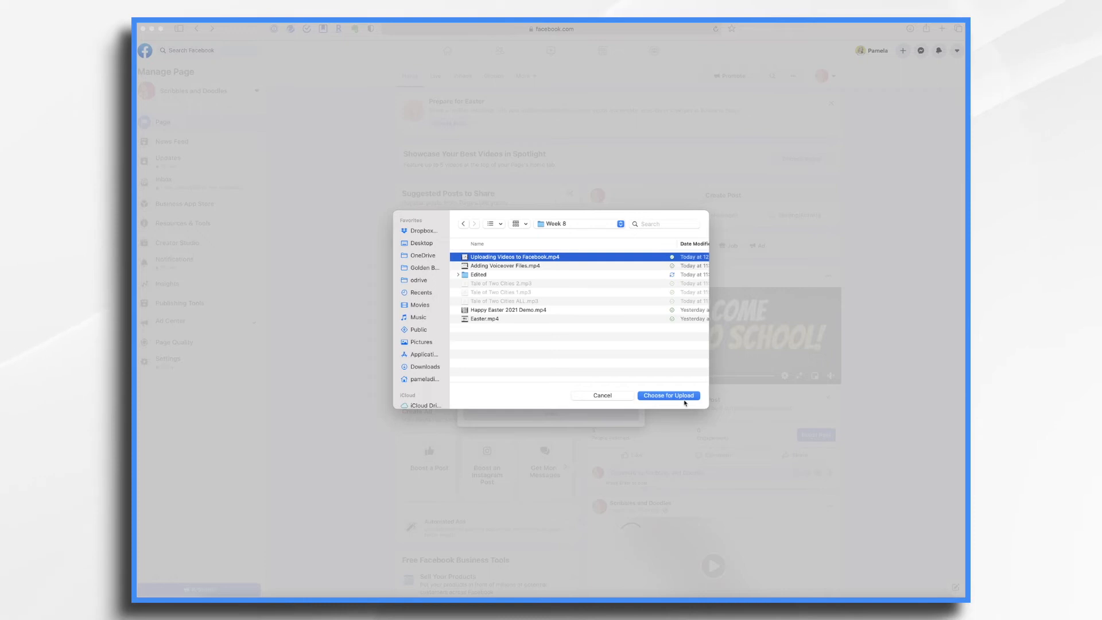
Upload the chosen video and write a caption about upload best practices with #hashtagsfordays
{"action": "left_click", "coordinate": [668, 395]}
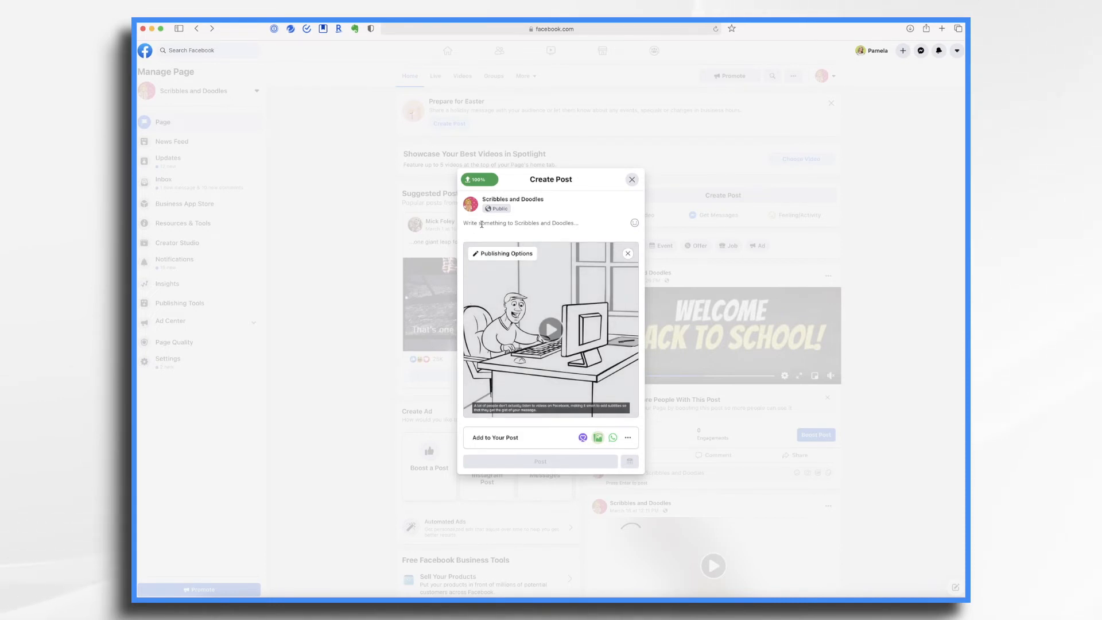
{"action": "left_click", "coordinate": [520, 222]}
{"action": "type", "text": "Learn the best practices for uploading videos to Facebook. #hashtagsfordays"}
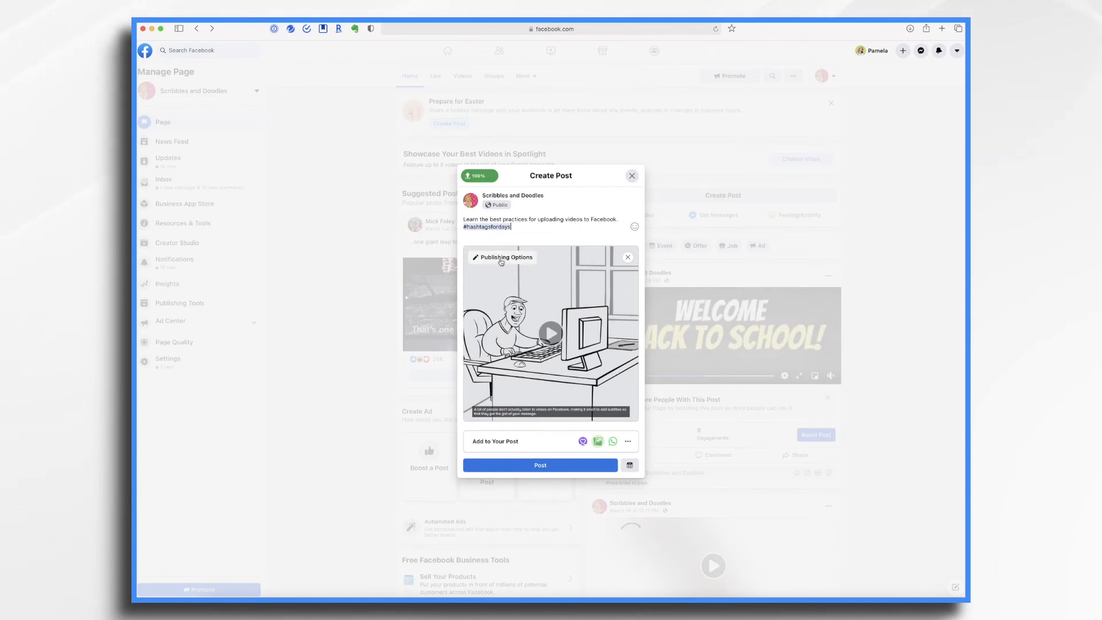
Title the video 'Facebook Publishing Best Practices' and tag it with Hashtags in Publishing Options
{"action": "left_click", "coordinate": [504, 256]}
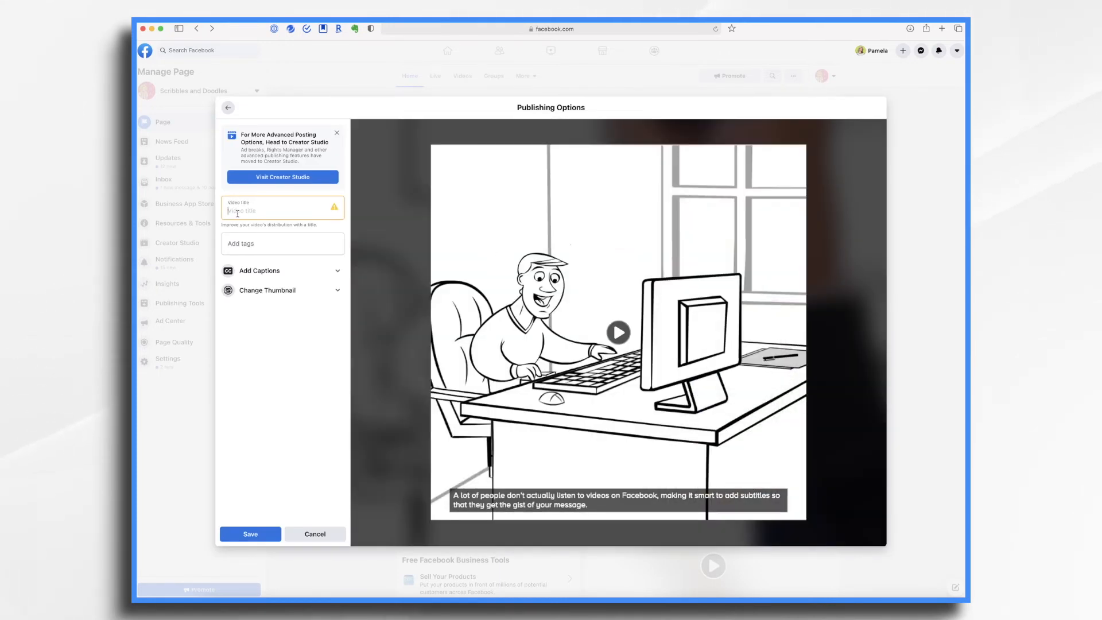
{"action": "type", "text": "Facebook"}
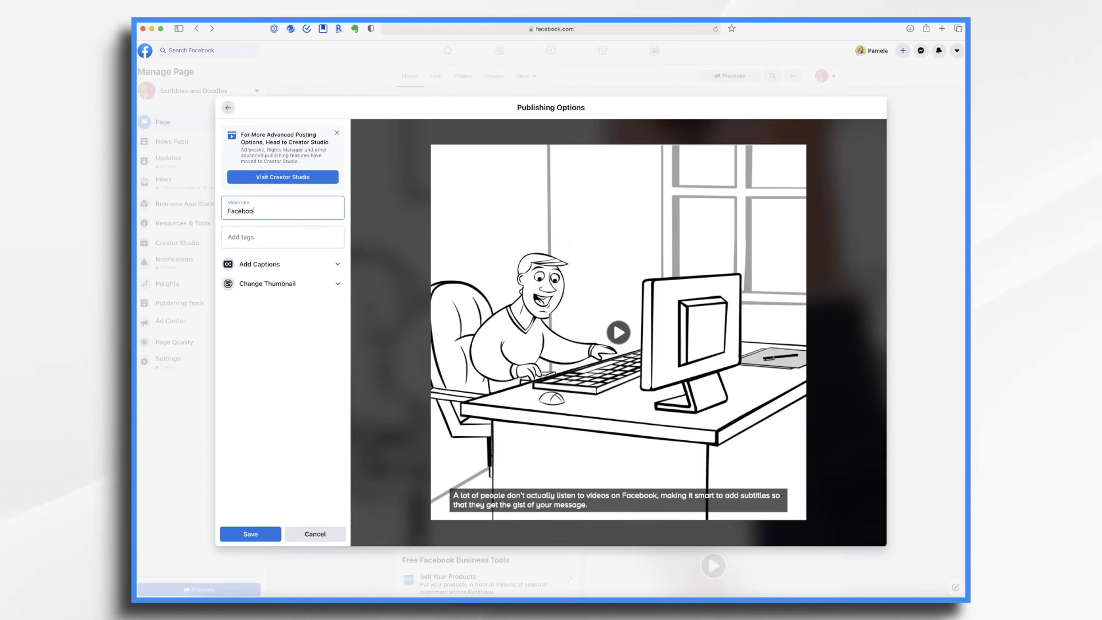
{"action": "left_click", "coordinate": [283, 237]}
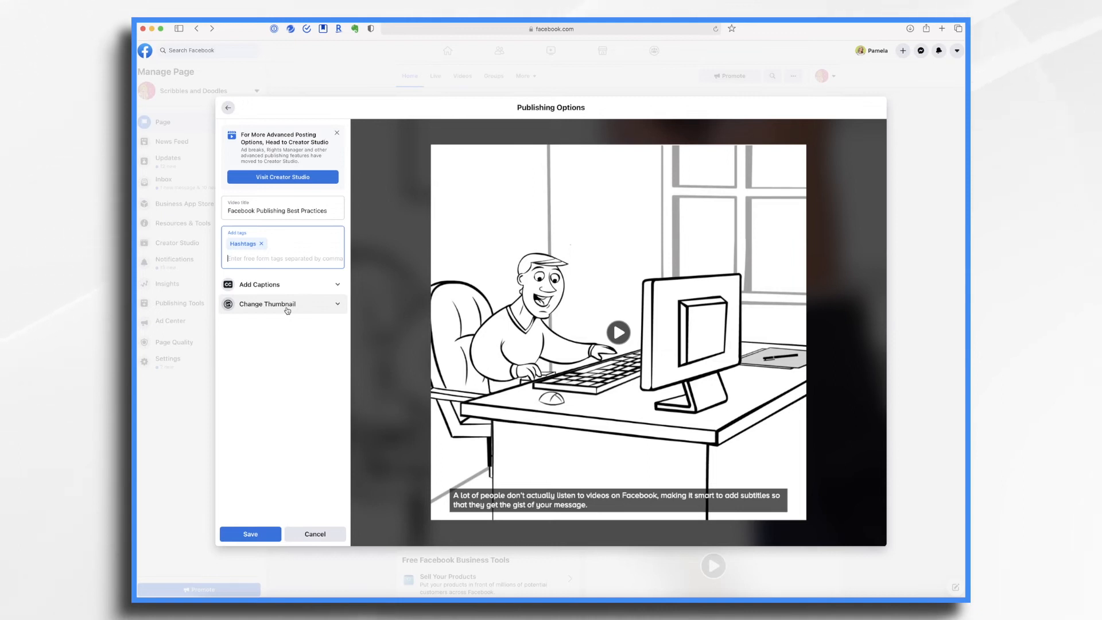
Browse the suggested thumbnails, then choose the Facebook Best Practices sign frame from the video and keep the settings
{"action": "left_click", "coordinate": [268, 303]}
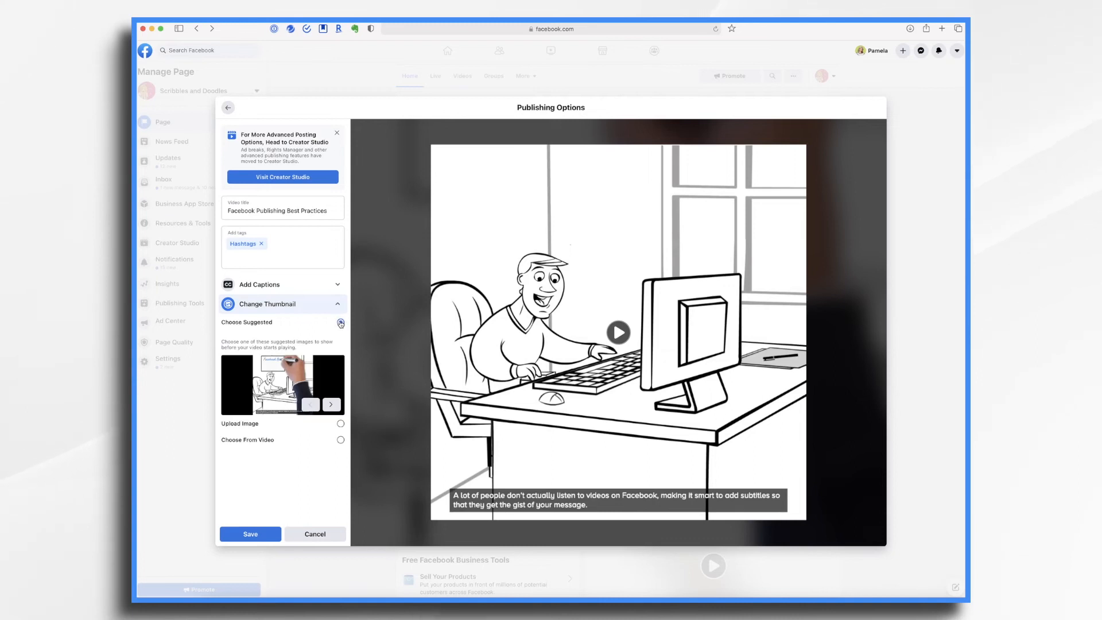
{"action": "left_click", "coordinate": [340, 323]}
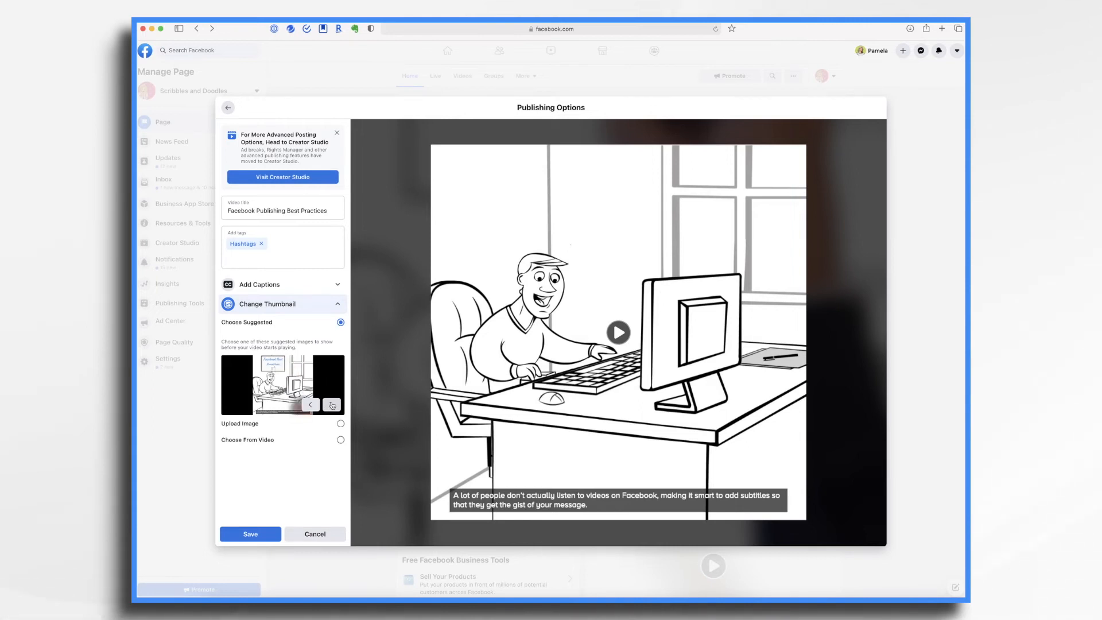
{"action": "left_click", "coordinate": [331, 404]}
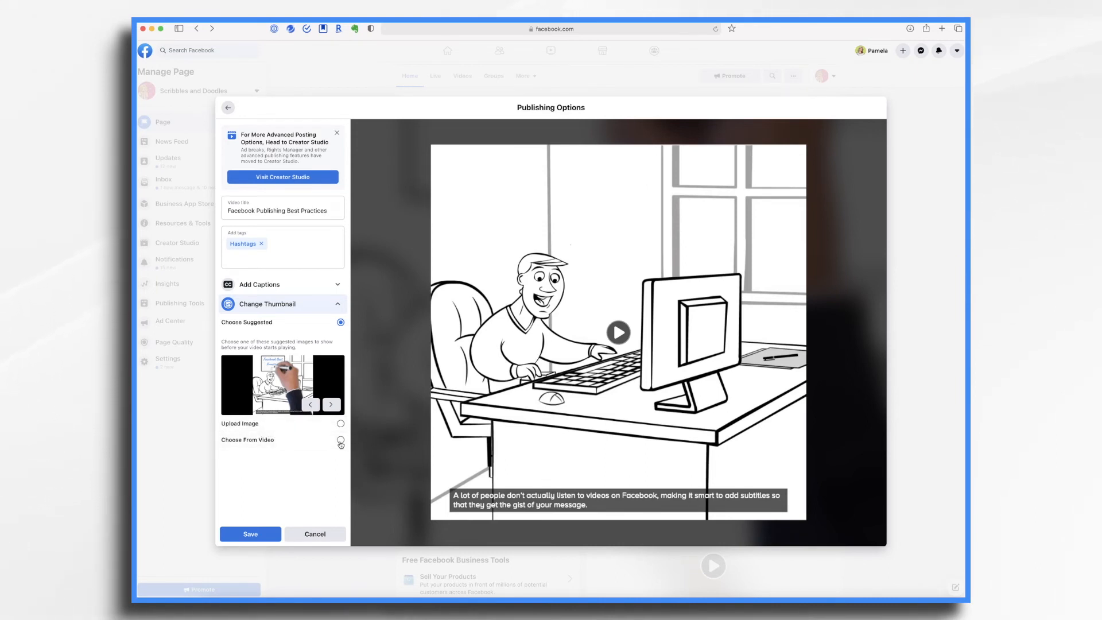
{"action": "left_click", "coordinate": [340, 443]}
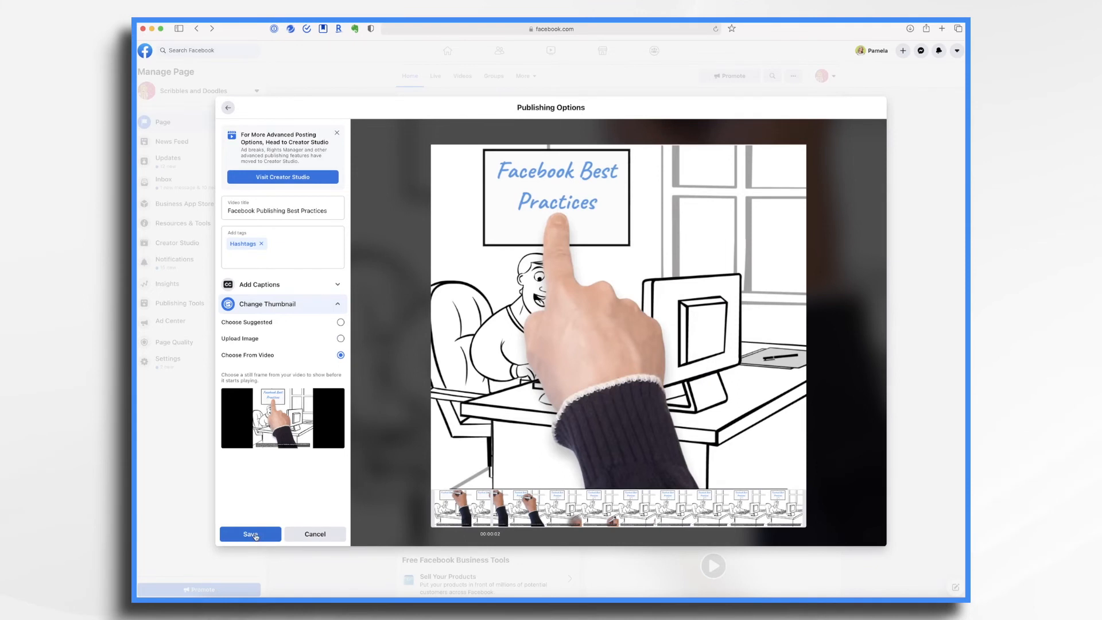
{"action": "left_click", "coordinate": [249, 534]}
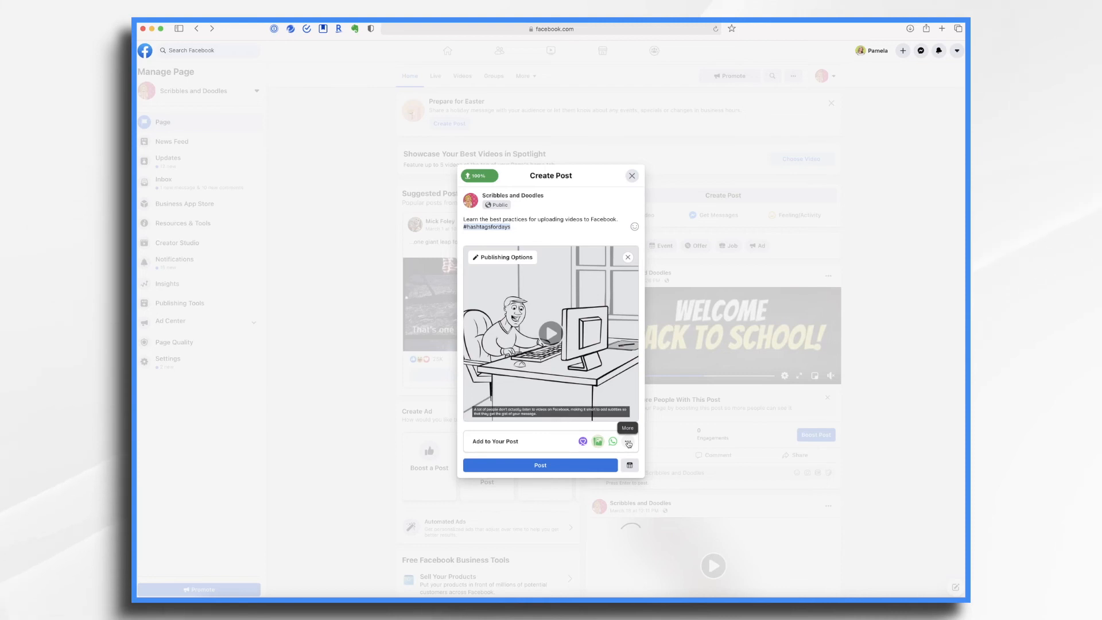
Schedule the post for Mar 30, 2021 at 8:23 PM via the Schedule Post calendar
{"action": "left_click", "coordinate": [628, 443]}
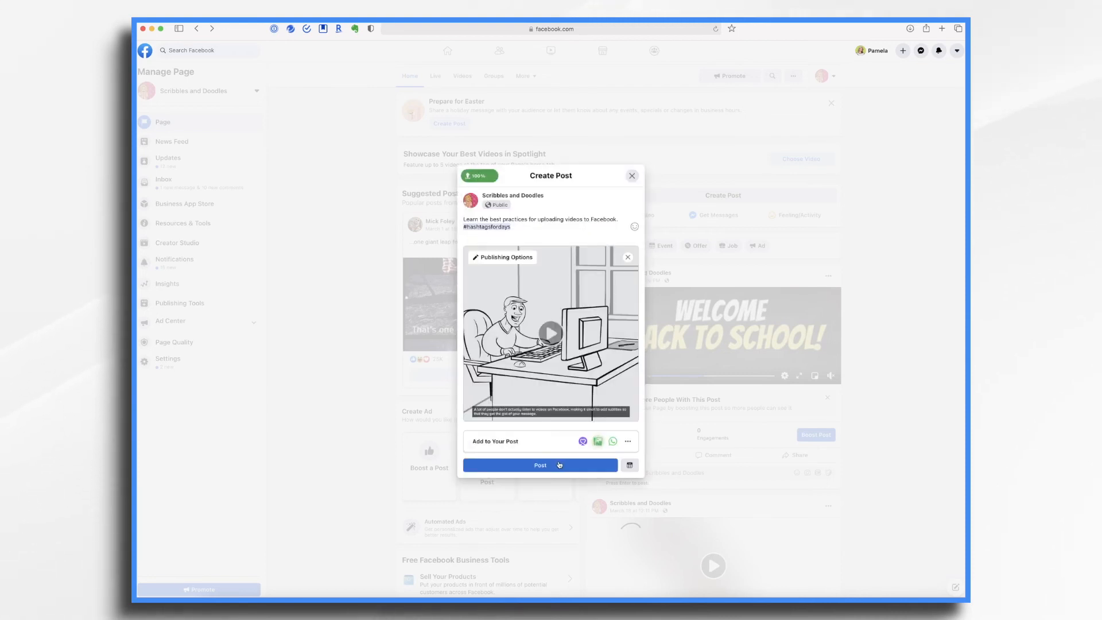
{"action": "mouse_move", "coordinate": [630, 465]}
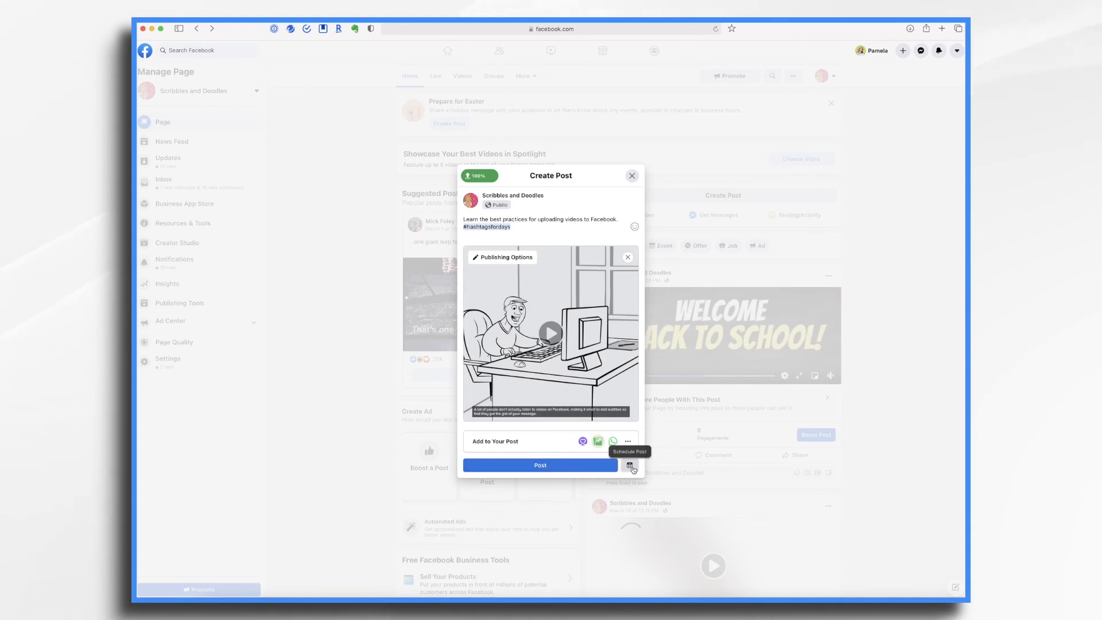
{"action": "left_click", "coordinate": [630, 466]}
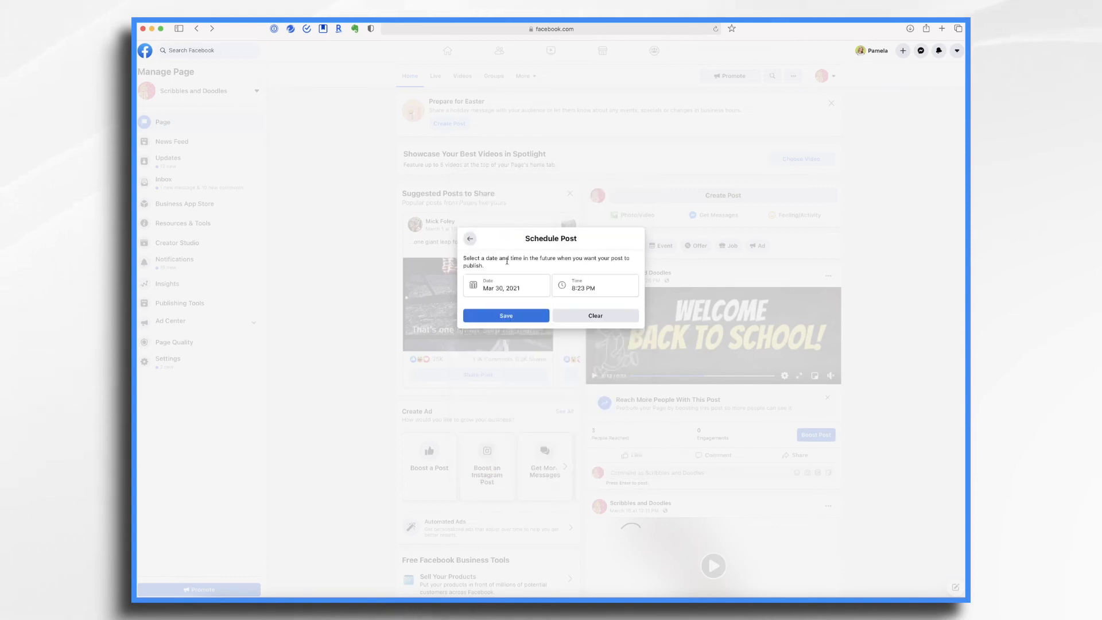
{"action": "left_click", "coordinate": [505, 314]}
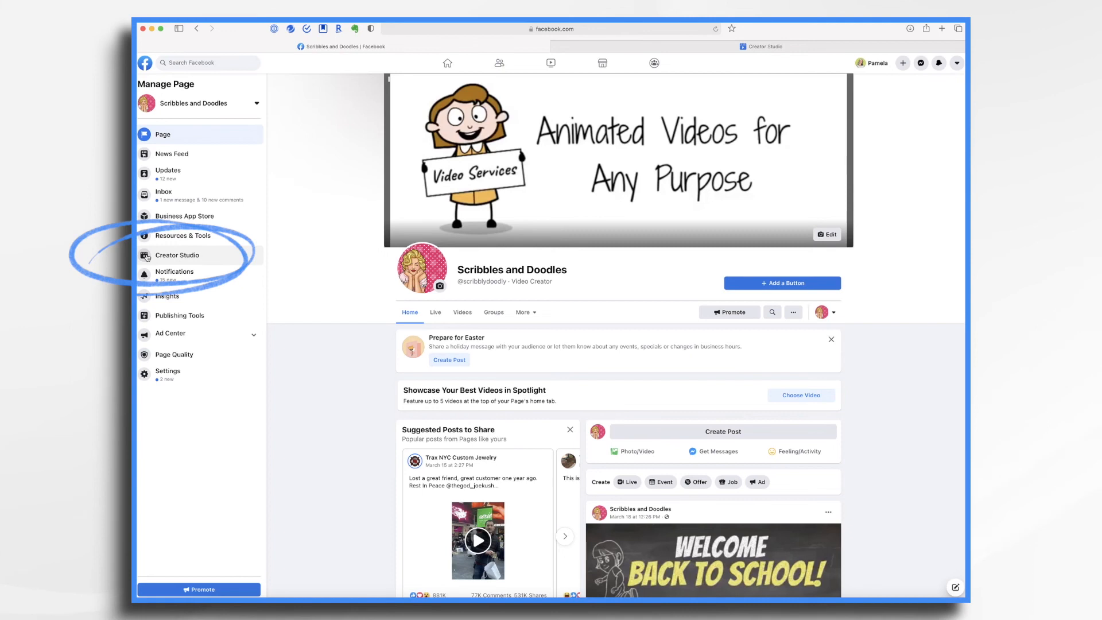
Go to Creator Studio from the Page sidebar to reach the scheduled video
{"action": "left_click", "coordinate": [178, 255]}
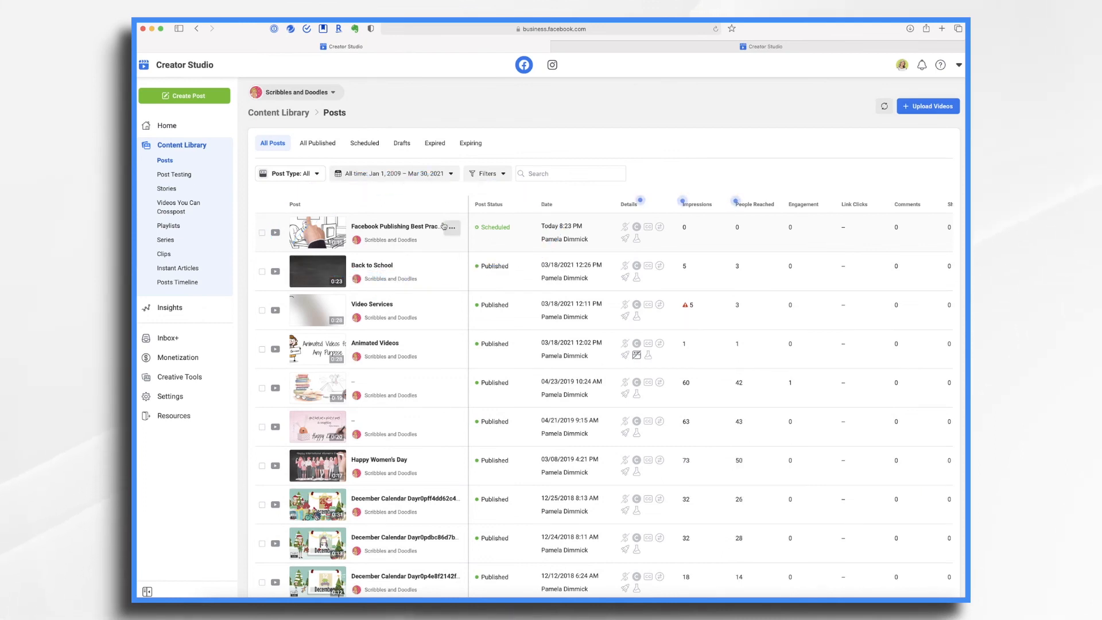
{"action": "mouse_move", "coordinate": [399, 226]}
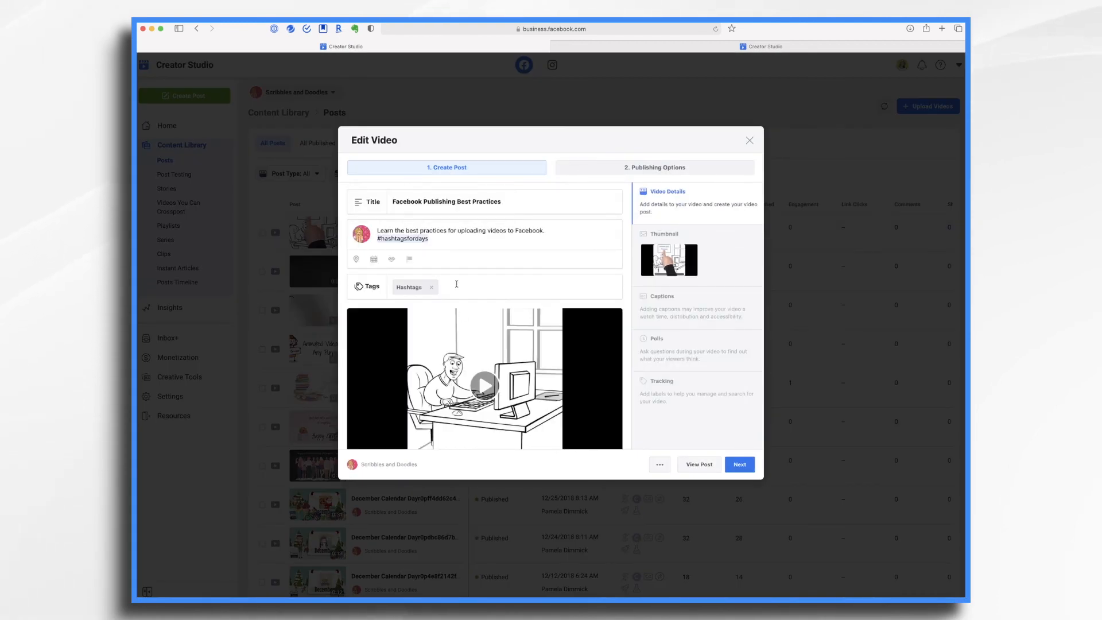
{"action": "mouse_move", "coordinate": [521, 390]}
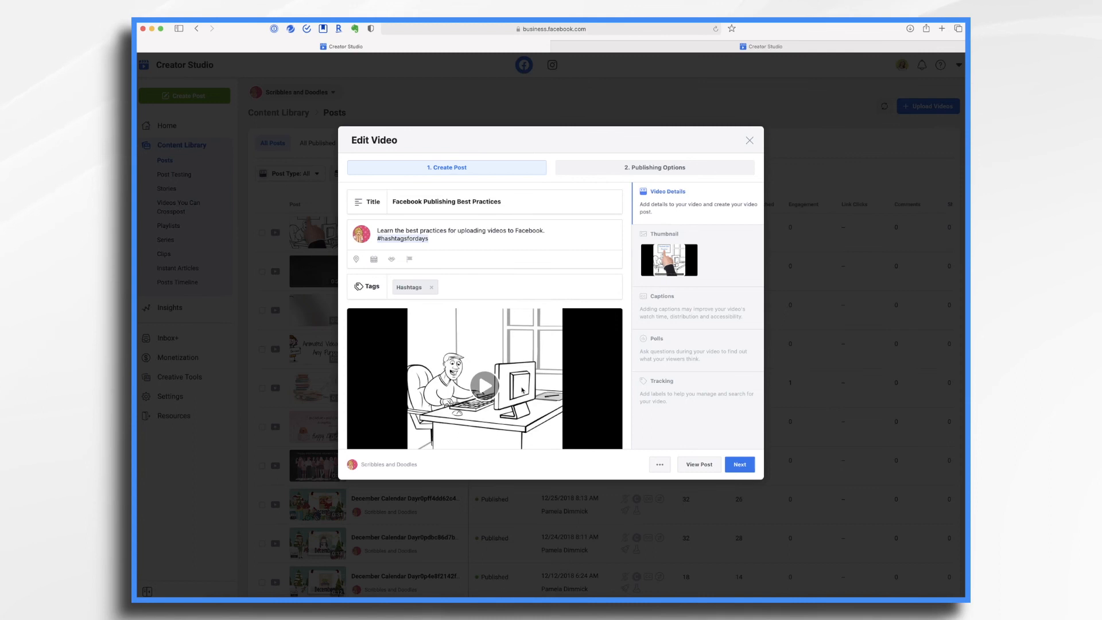
{"action": "mouse_move", "coordinate": [682, 347]}
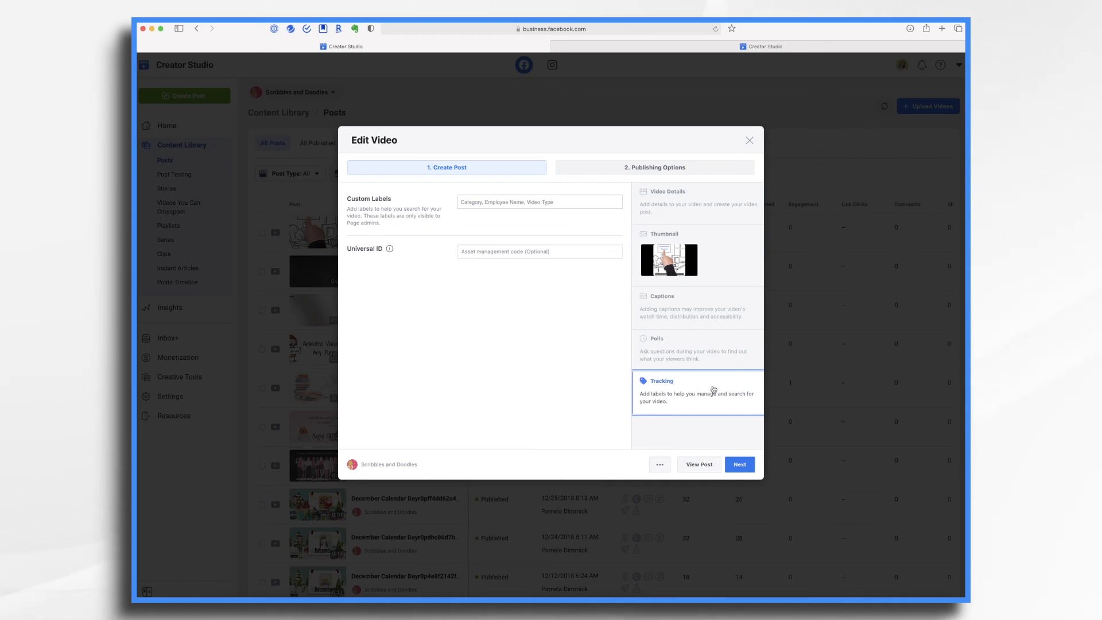
In Publishing Options, choose Save as Draft over Publish Now and save the post as a draft
{"action": "left_click", "coordinate": [654, 168]}
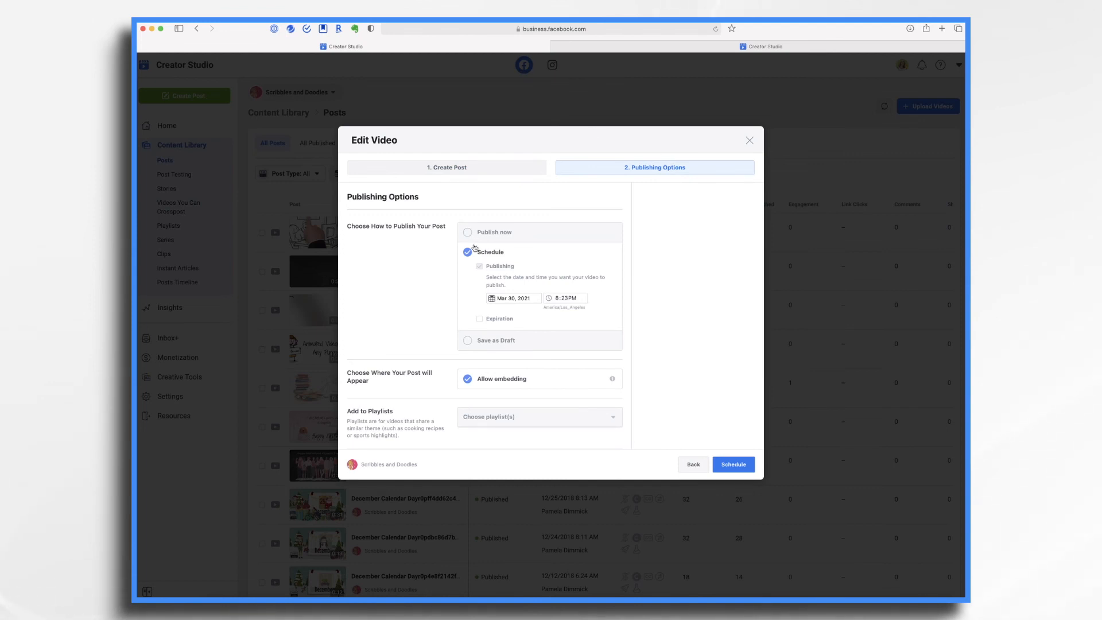
{"action": "left_click", "coordinate": [467, 232]}
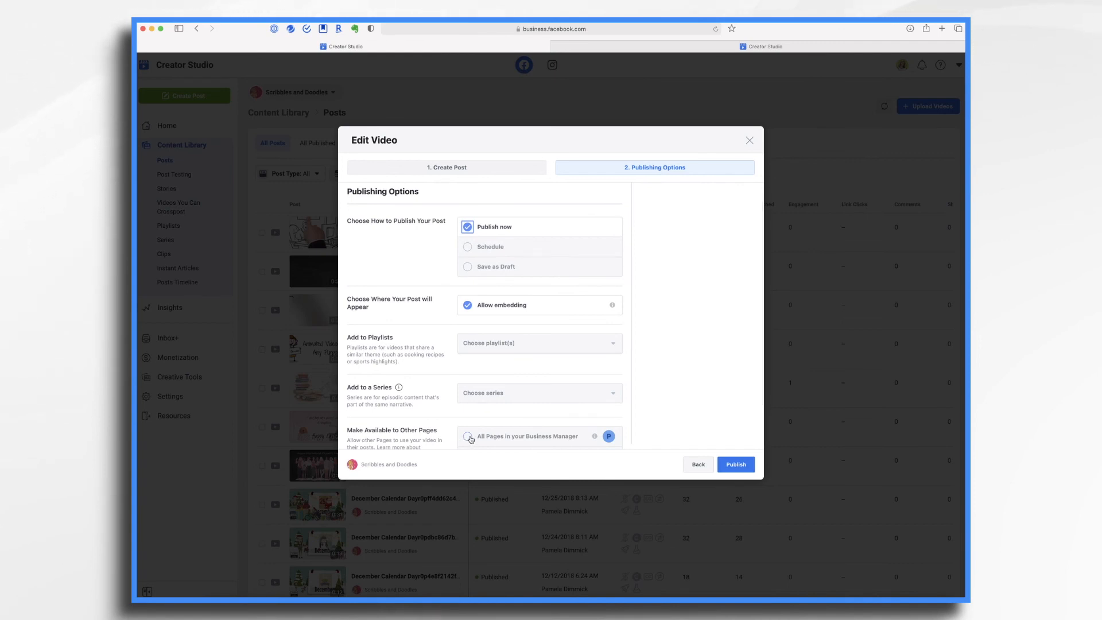
{"action": "scroll", "scroll_direction": "down", "scroll_amount": 3}
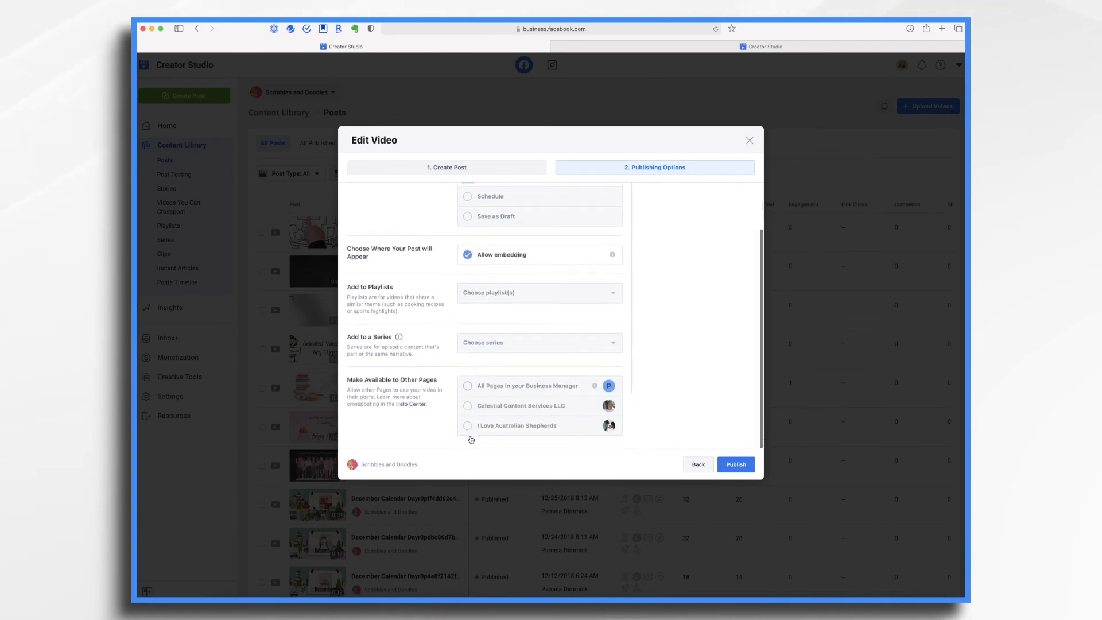
{"action": "left_click", "coordinate": [467, 272]}
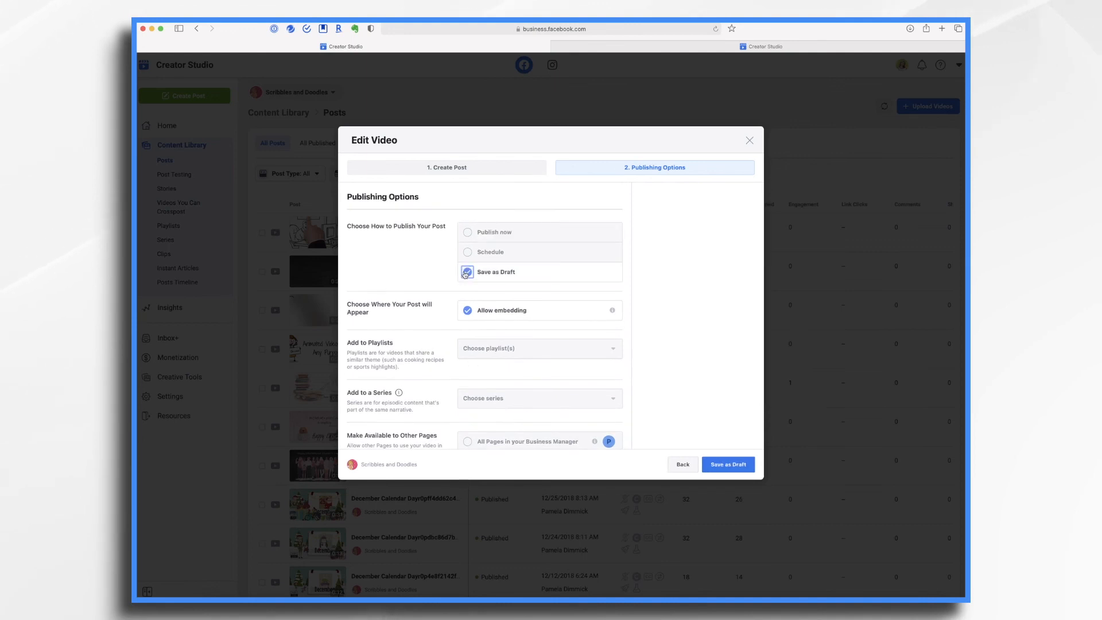
{"action": "left_click", "coordinate": [728, 463]}
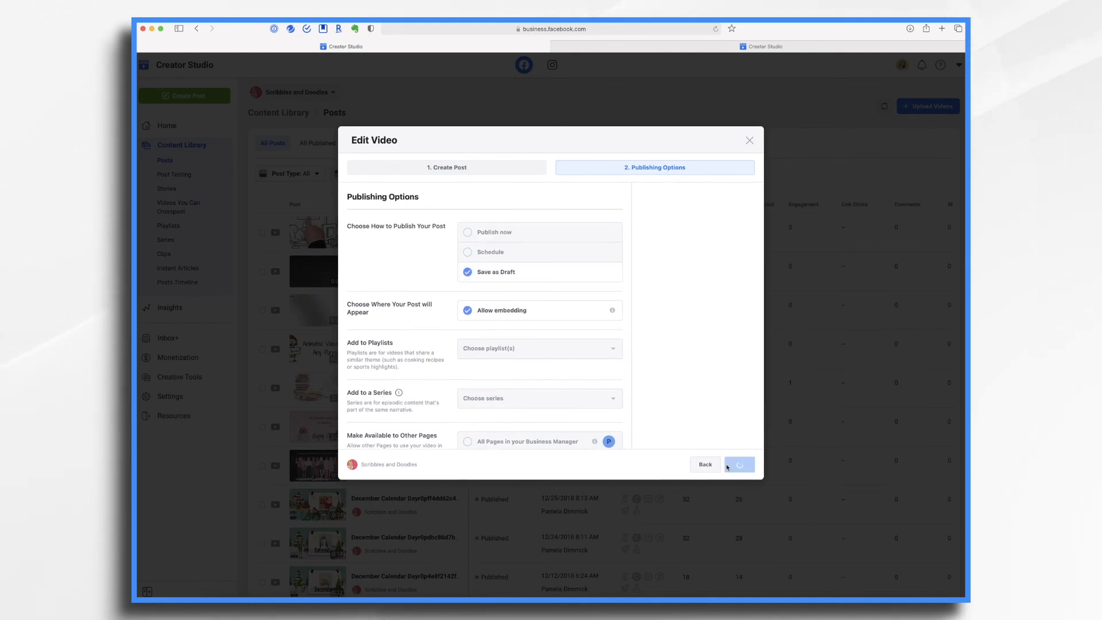
{"action": "left_click", "coordinate": [739, 464]}
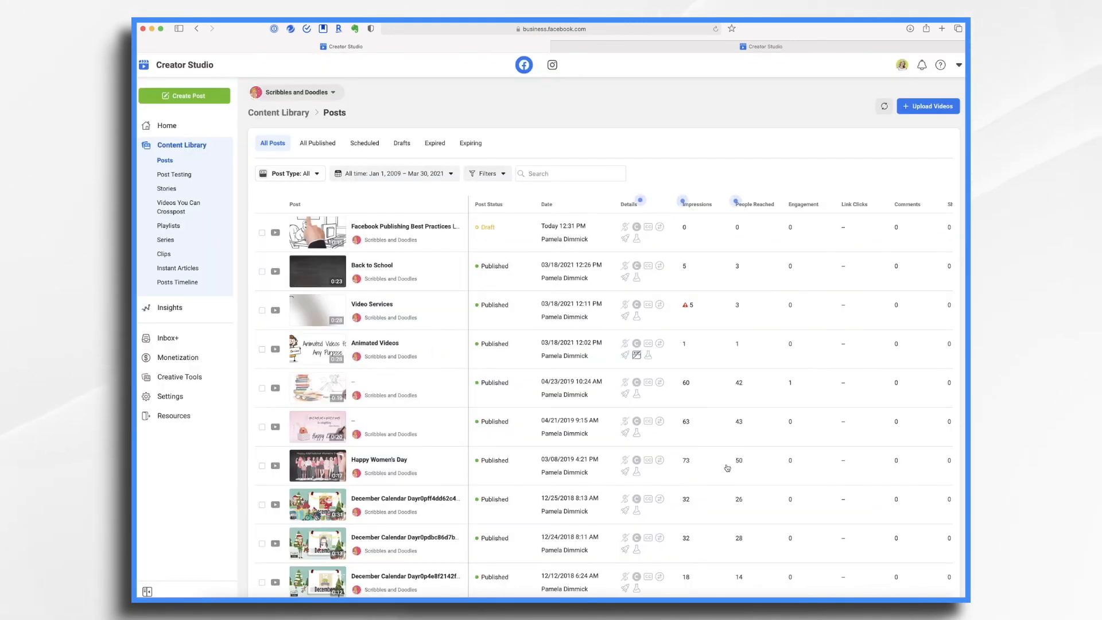